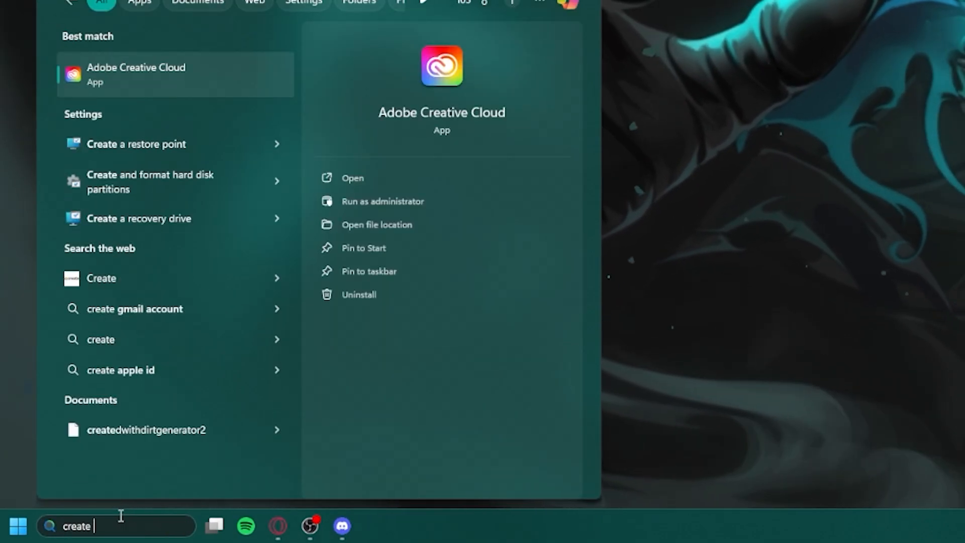
Create a system restore point described 'Like & Subscribe' and dismiss the success message
click(136, 143)
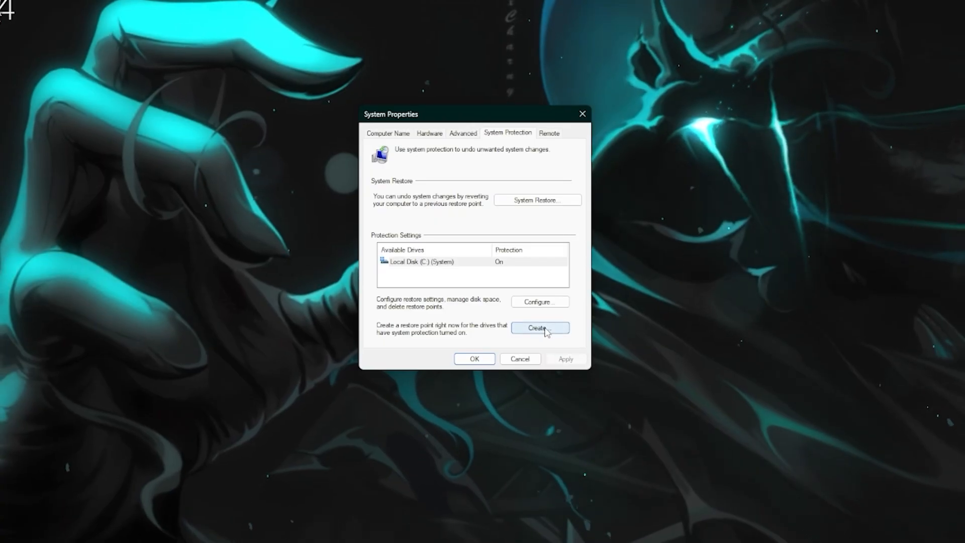
click(539, 327)
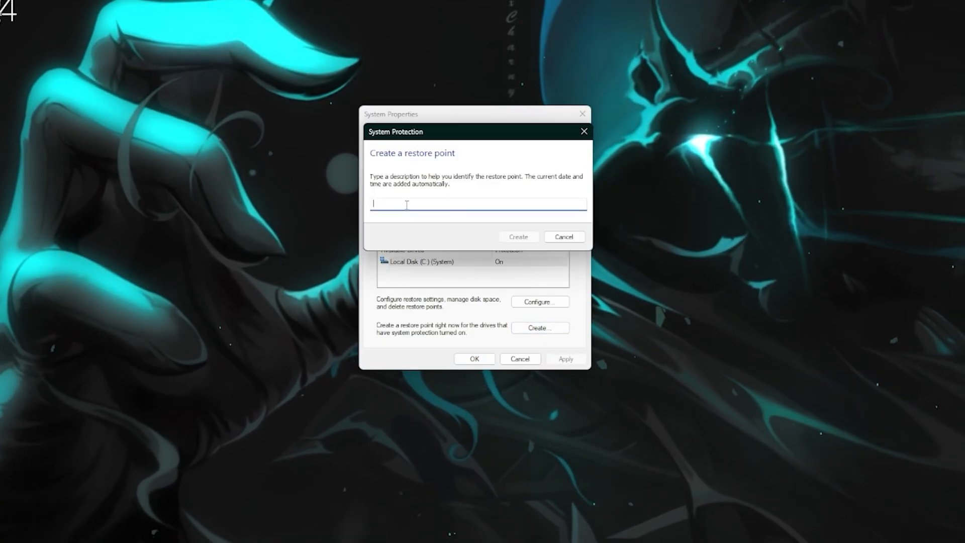
text(Like & Subscribe)
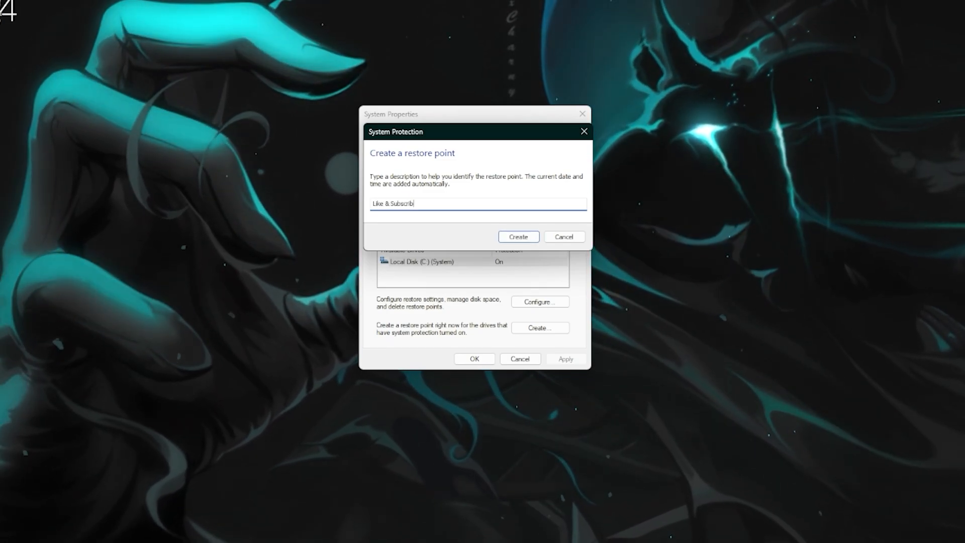
click(517, 237)
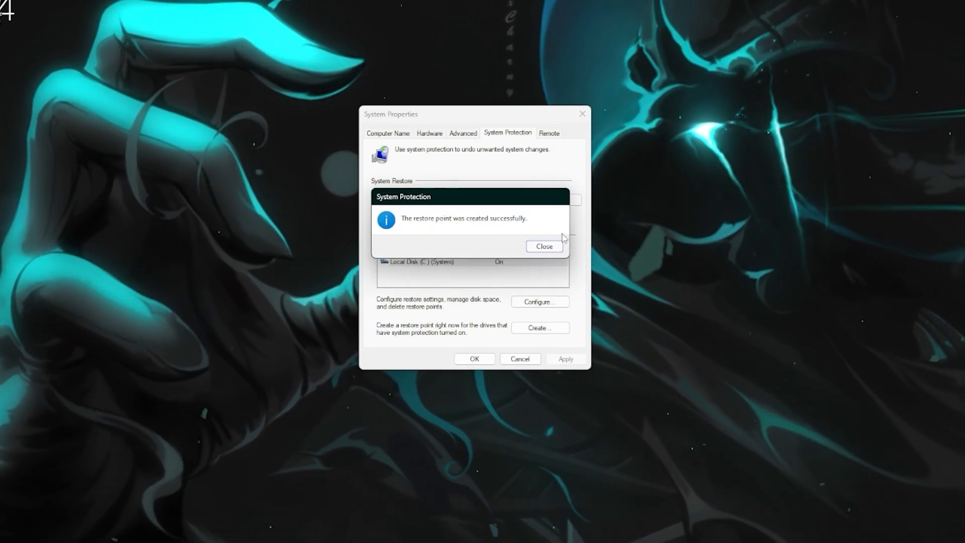
click(542, 246)
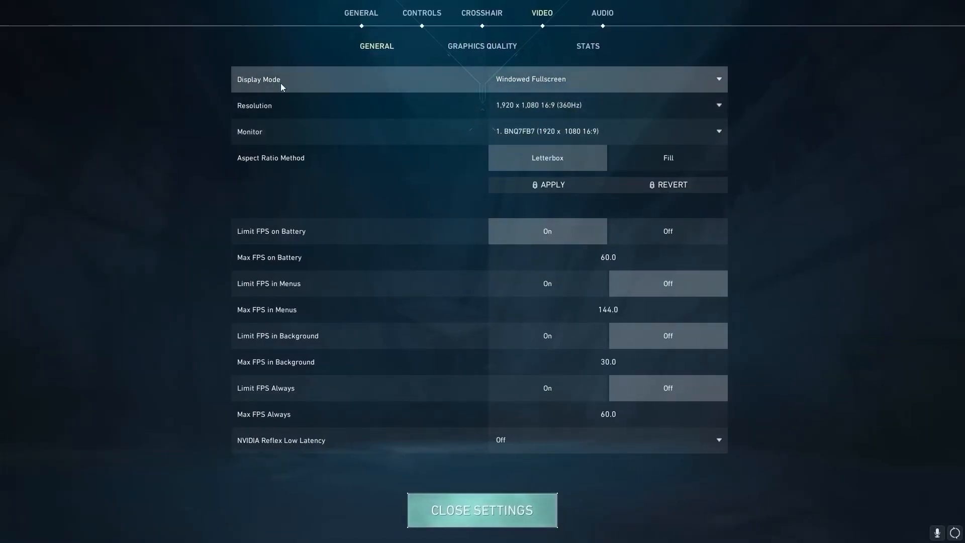
Set Fullscreen display mode, 1024x768 4:3 resolution, and NVIDIA Reflex to On + Boost
click(606, 79)
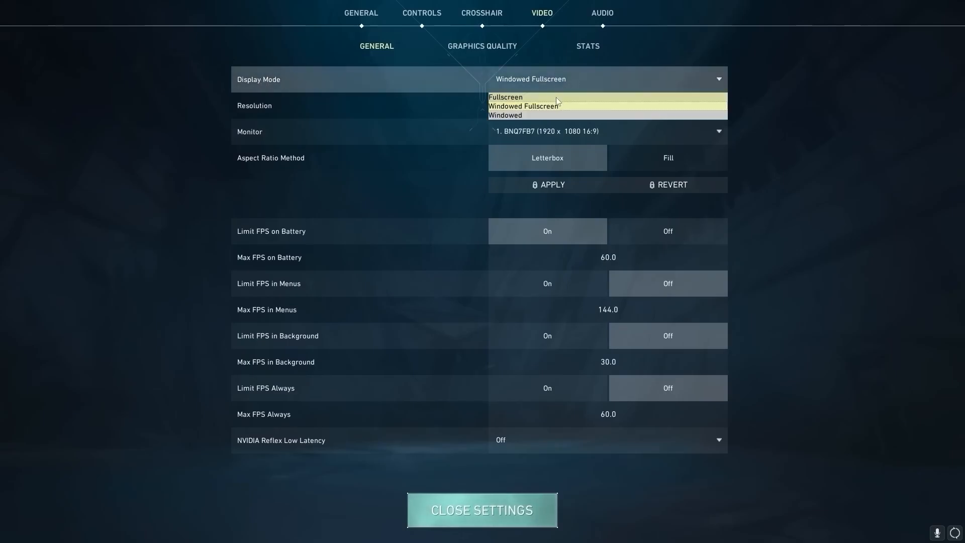
click(505, 97)
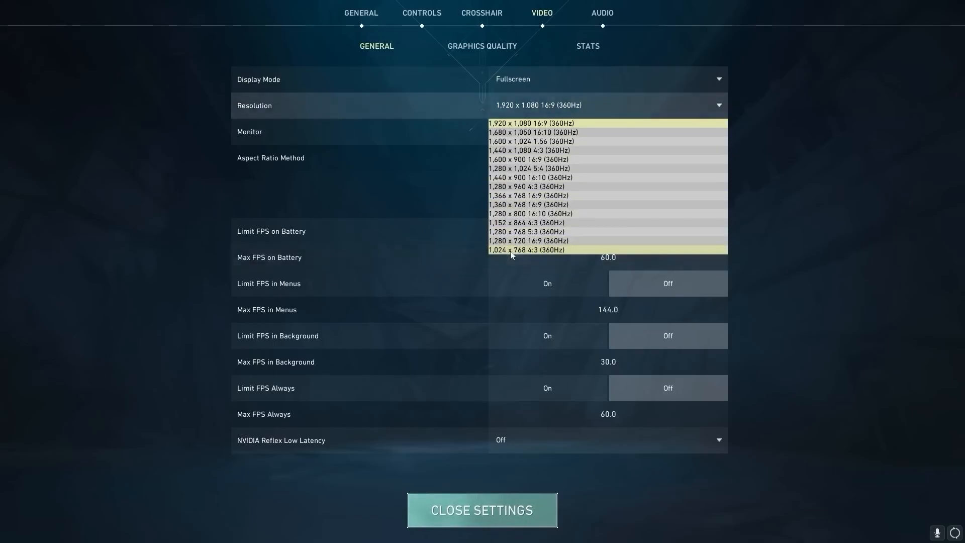
click(525, 249)
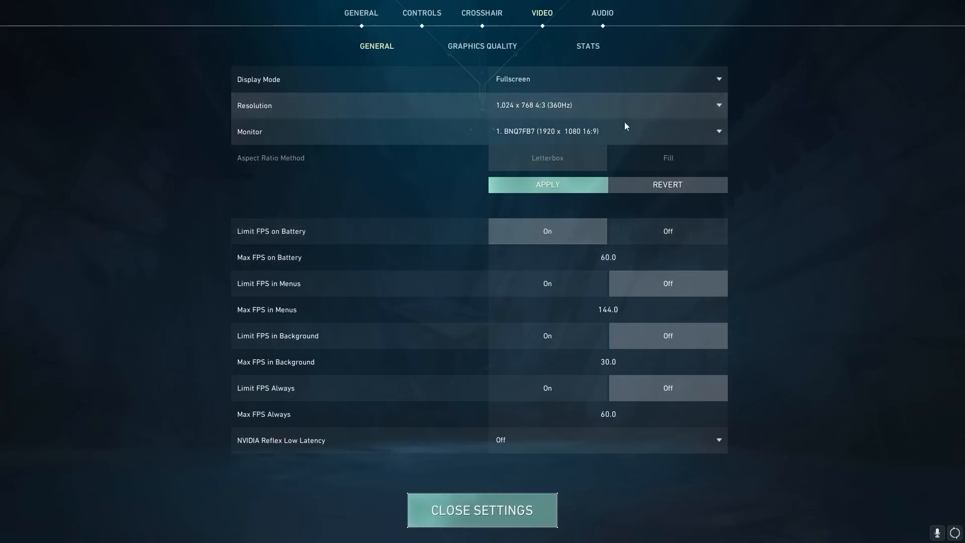
mouse_move(254, 447)
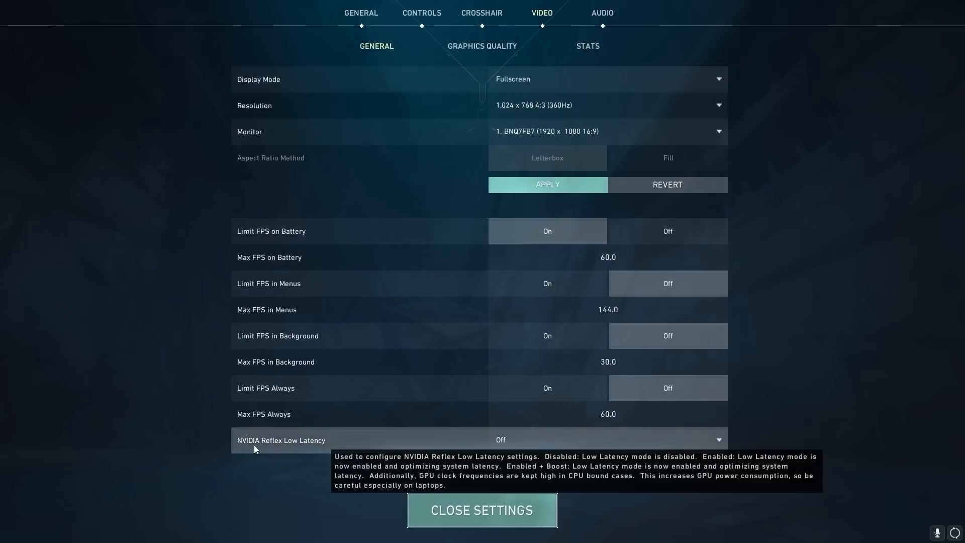
click(606, 439)
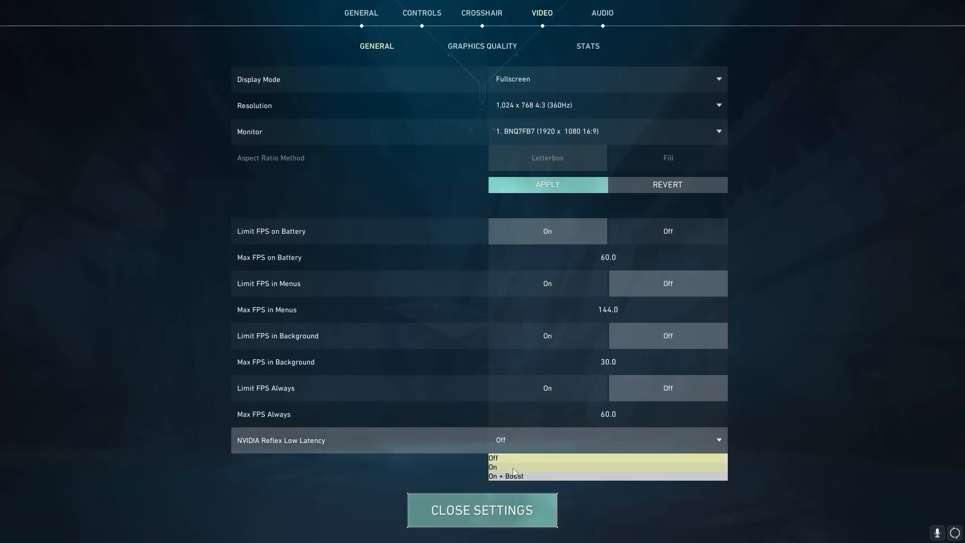
click(505, 475)
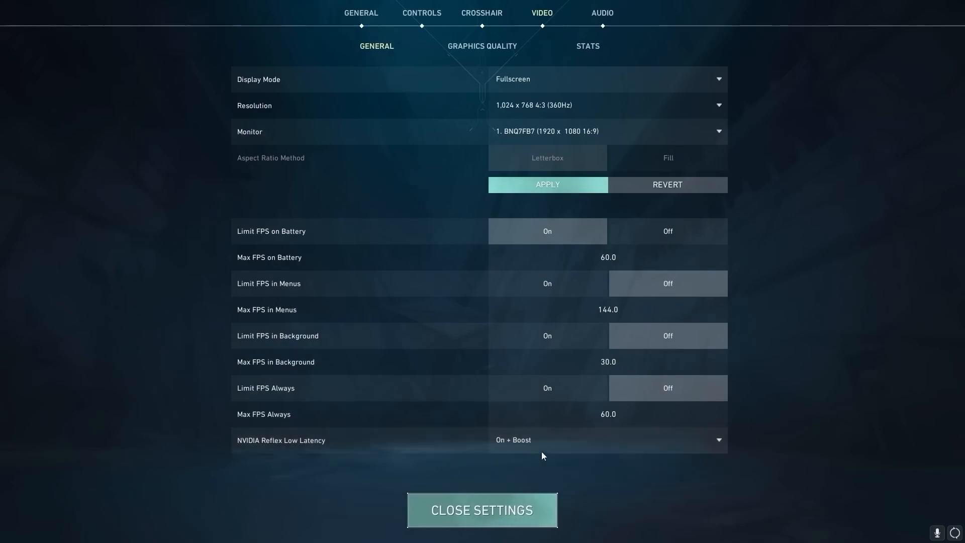
click(482, 509)
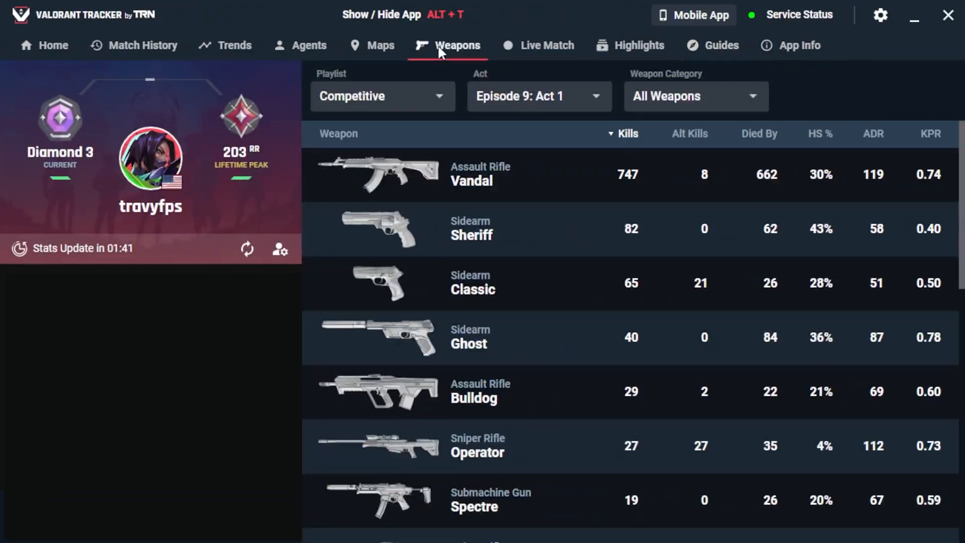
Browse the Maps, Agents and Trends statistics in Valorant Tracker
click(379, 45)
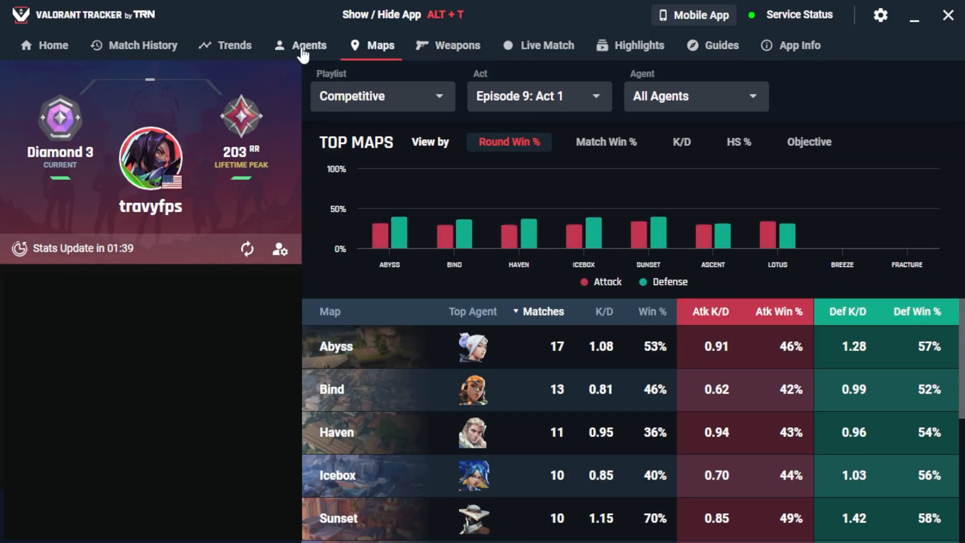
click(308, 45)
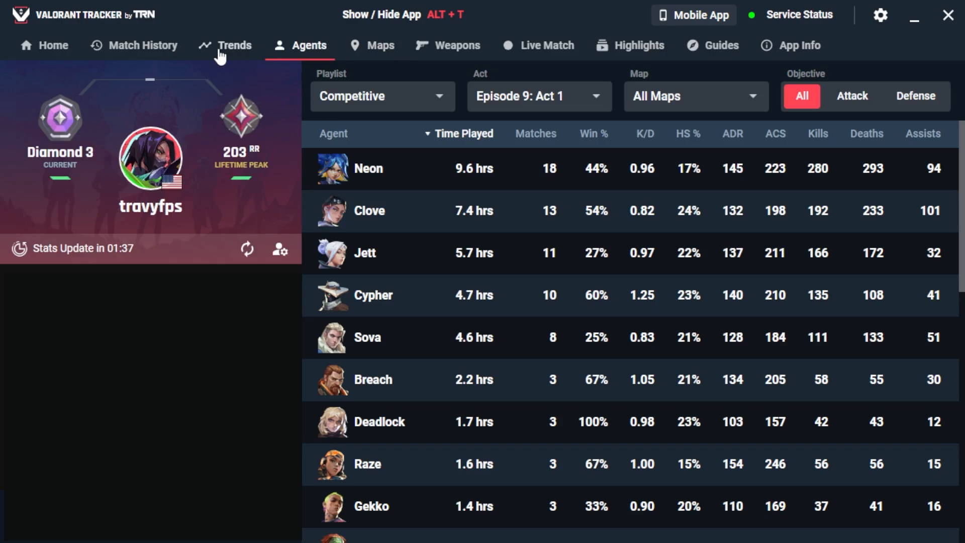
click(53, 45)
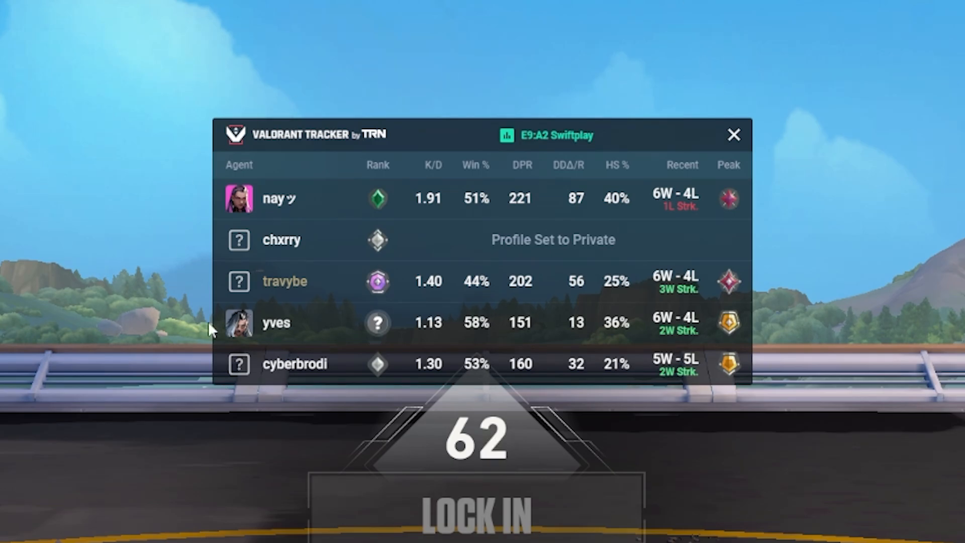
mouse_move(947, 178)
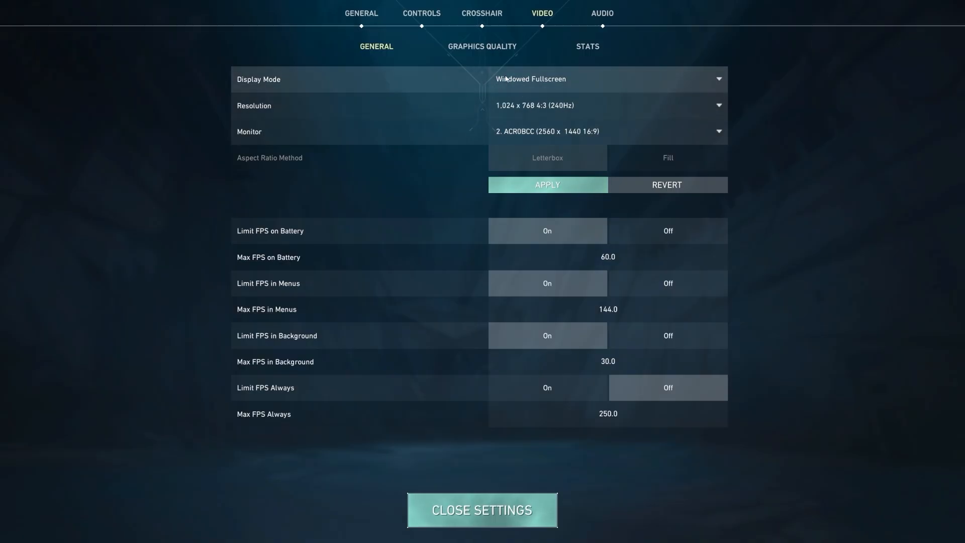
Set material and texture quality to Low, keeping vignette and VSync off
click(482, 47)
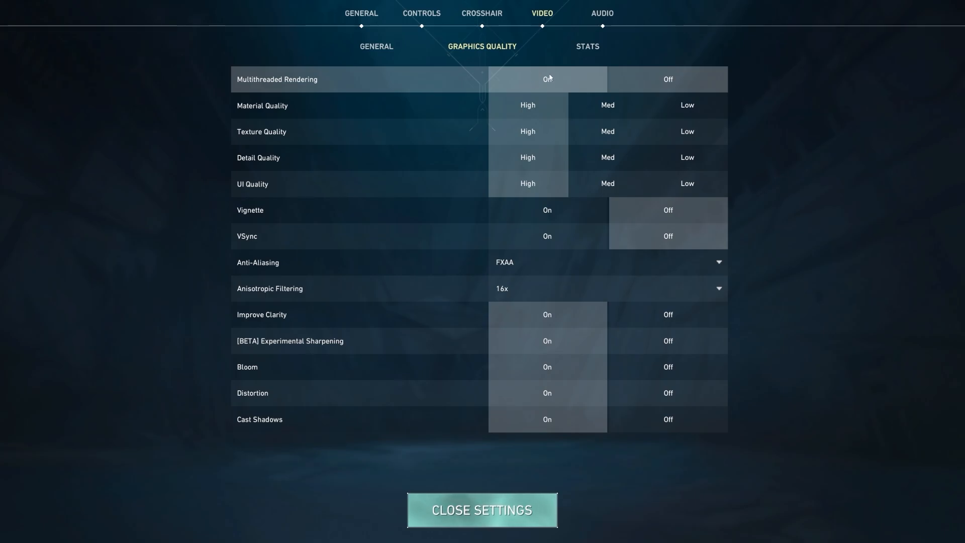
click(685, 105)
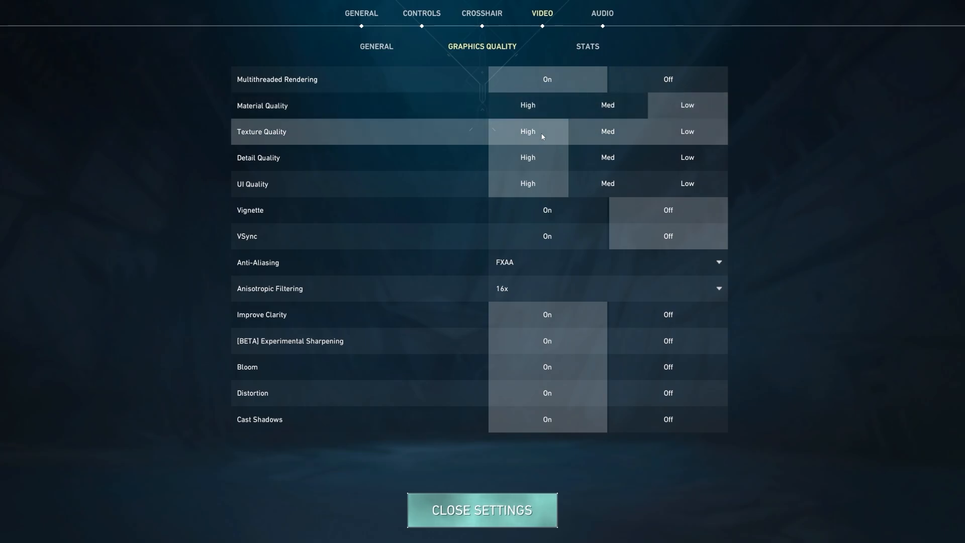
click(685, 131)
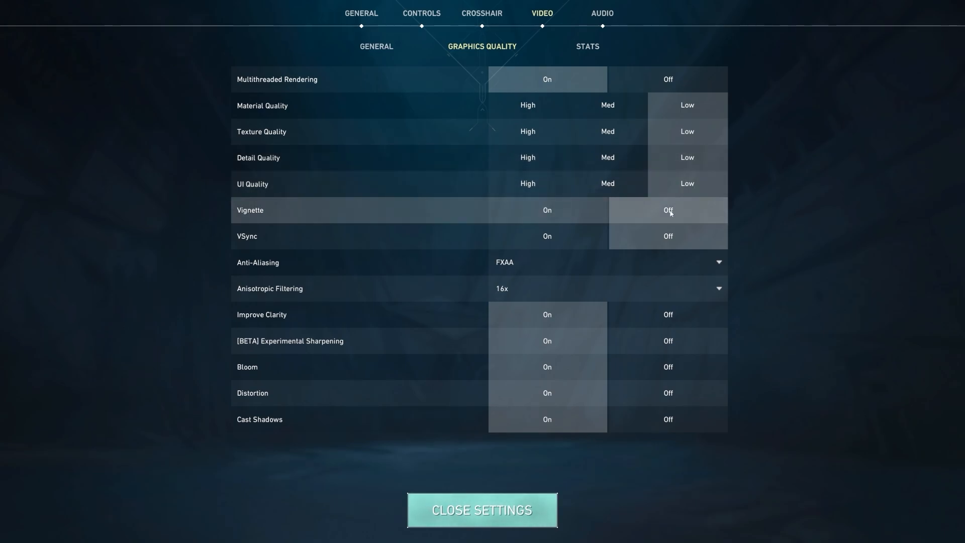
click(482, 510)
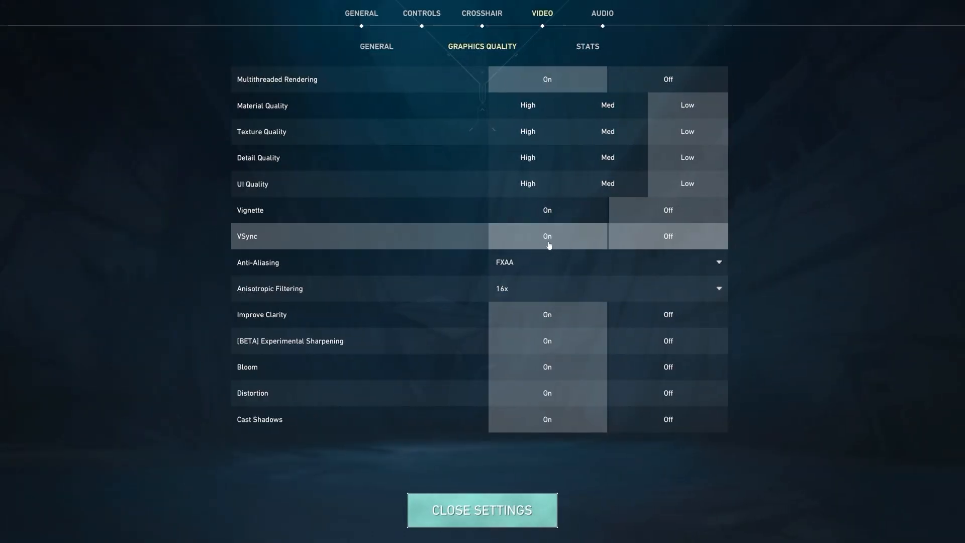
click(482, 510)
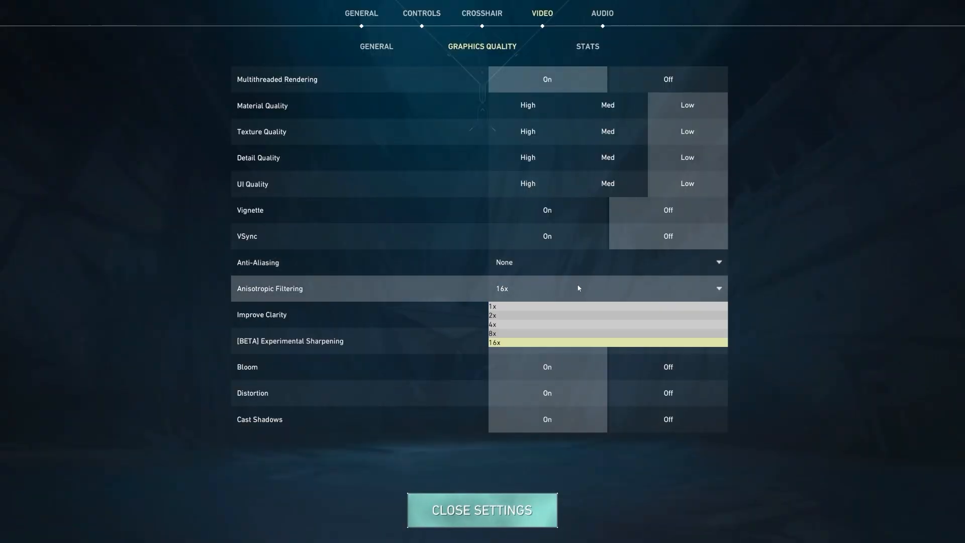
Set anisotropic filtering to 1x in VALORANT's graphics quality settings
click(493, 306)
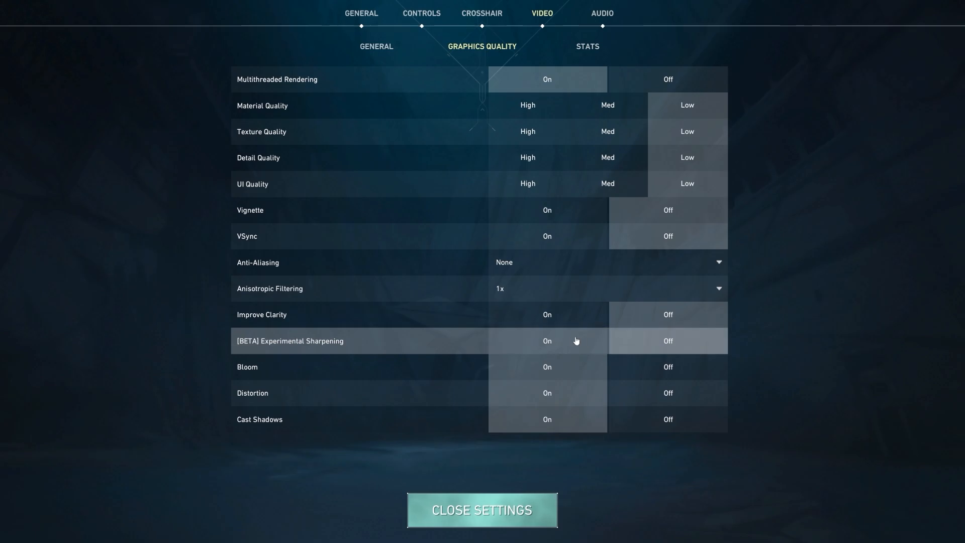
mouse_move(647, 367)
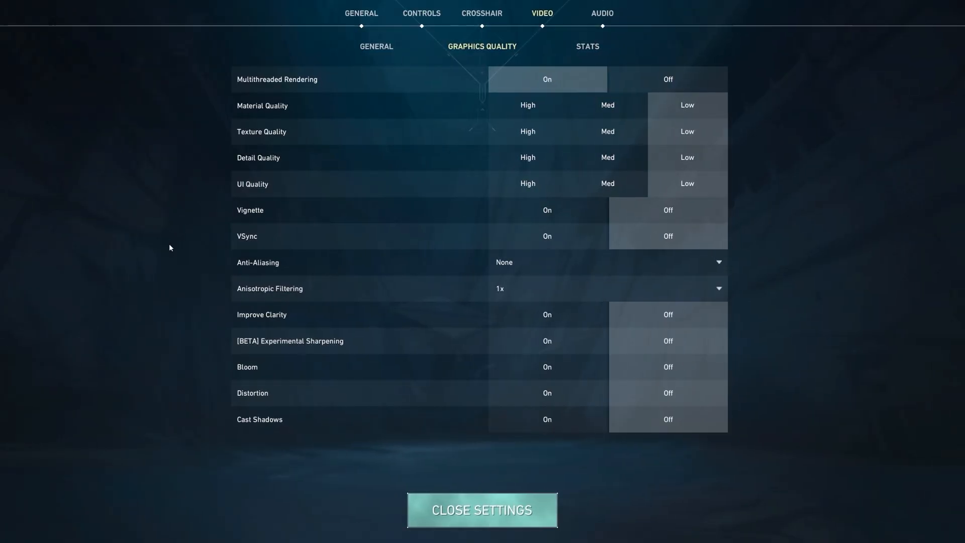
click(11, 534)
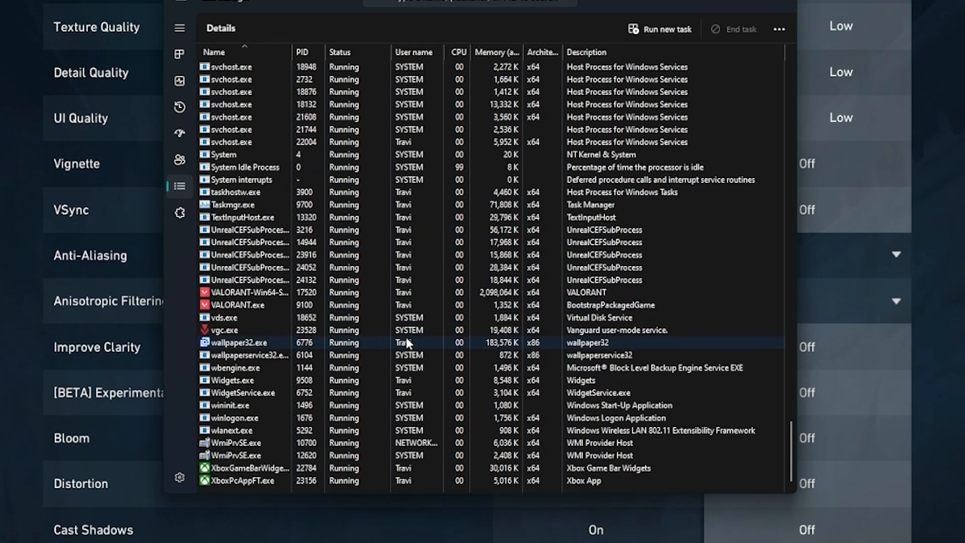
Choose Realtime as the process priority for VALORANT.exe
right_click(235, 304)
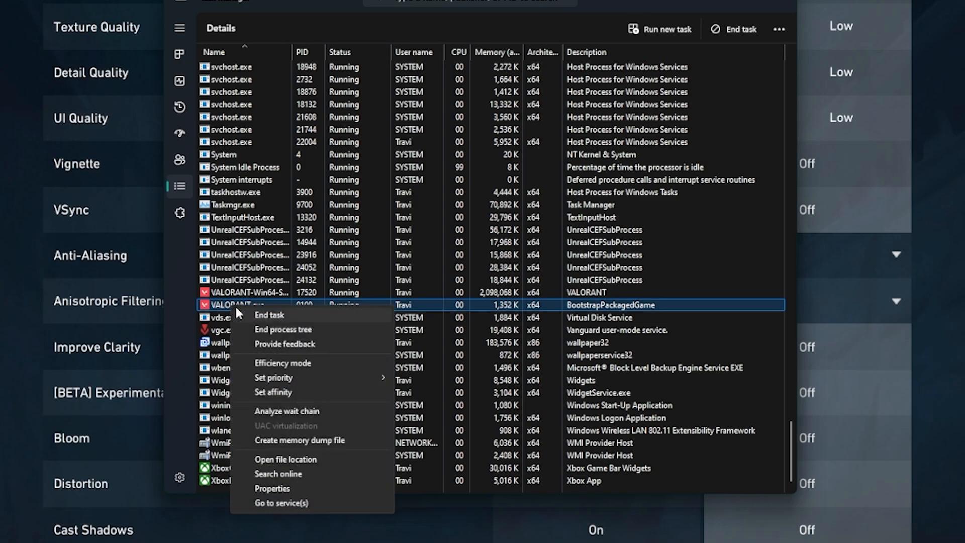
click(273, 377)
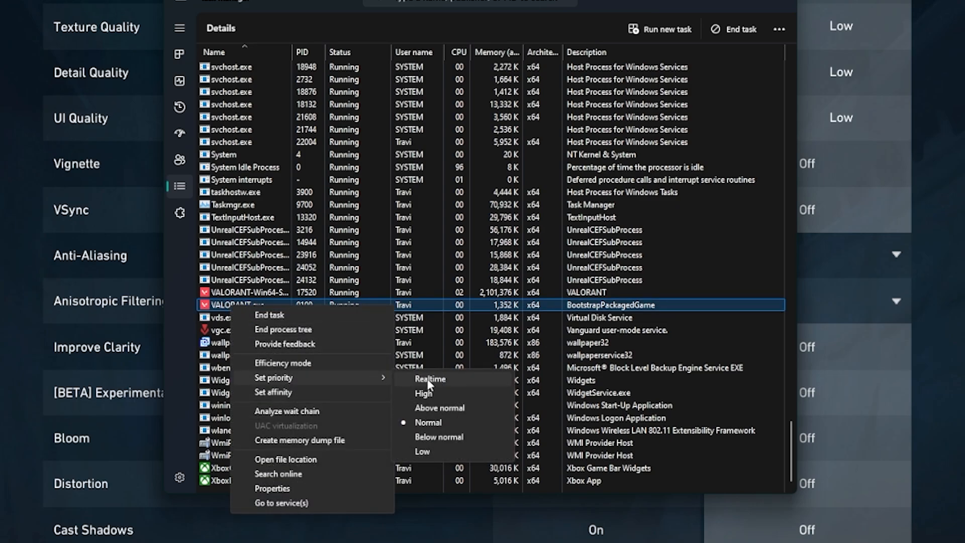
click(430, 378)
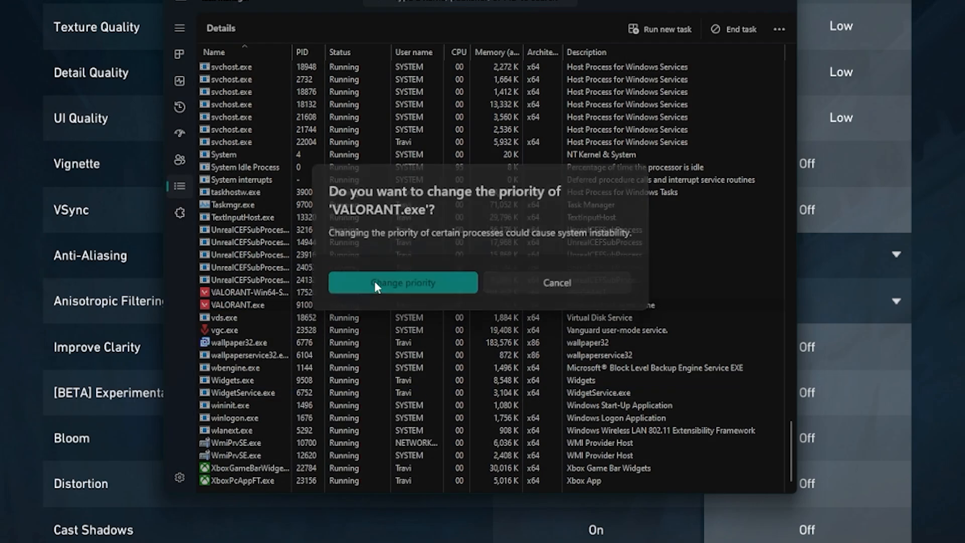
Confirm the priority change and disable EpicGamesLauncher in the Startup apps
click(159, 25)
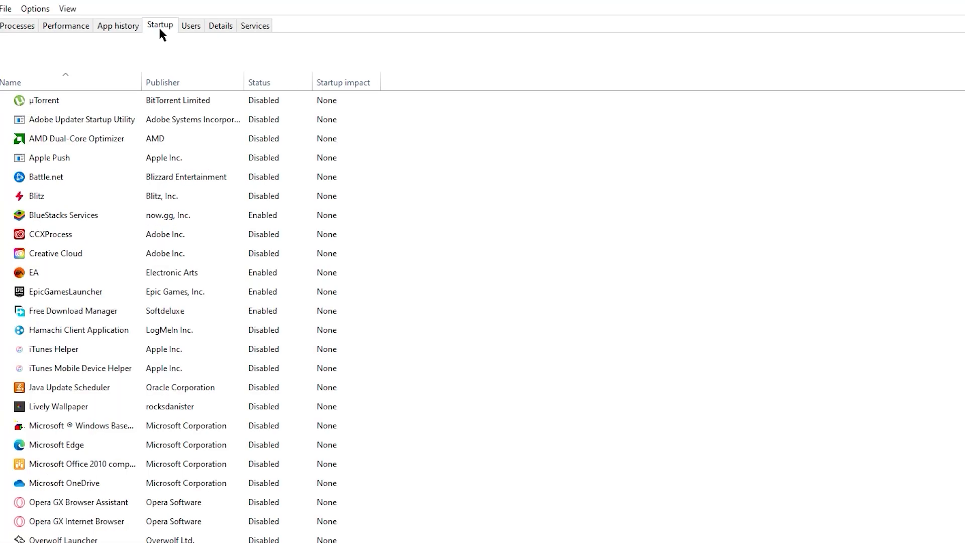
click(55, 253)
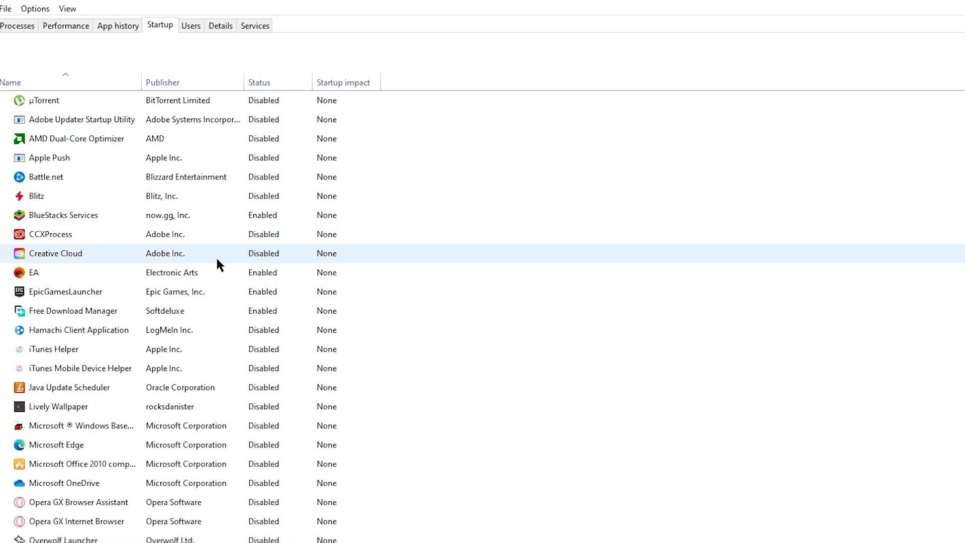
right_click(65, 291)
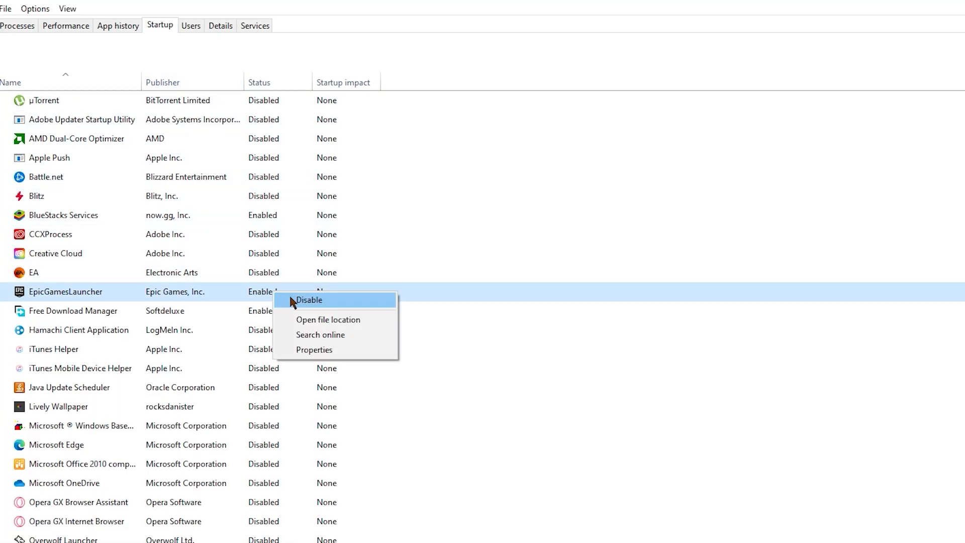
click(309, 299)
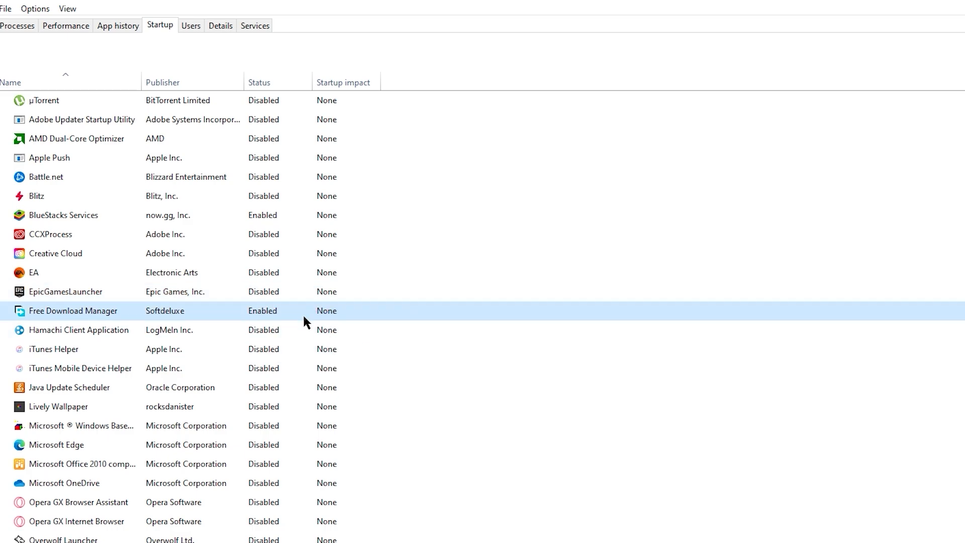
scroll(down, 3)
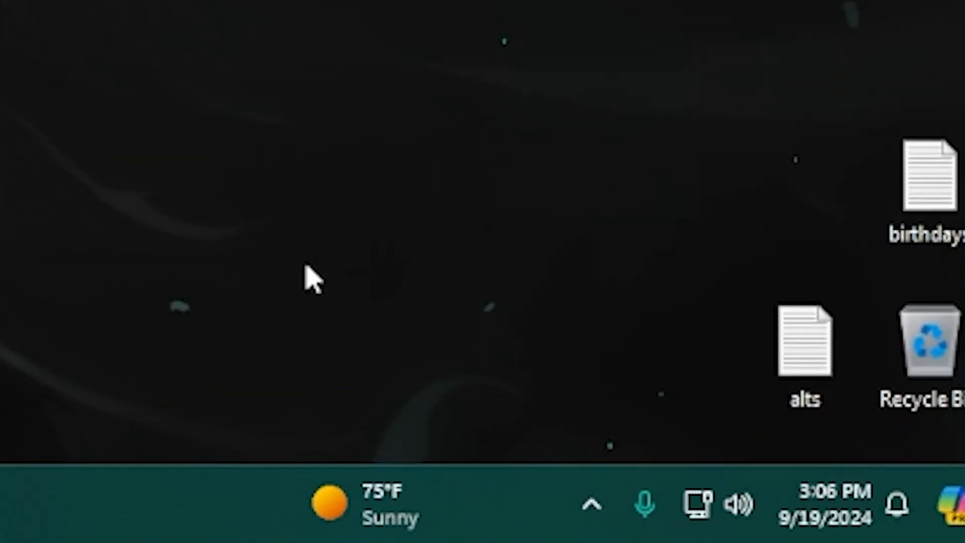
click(592, 503)
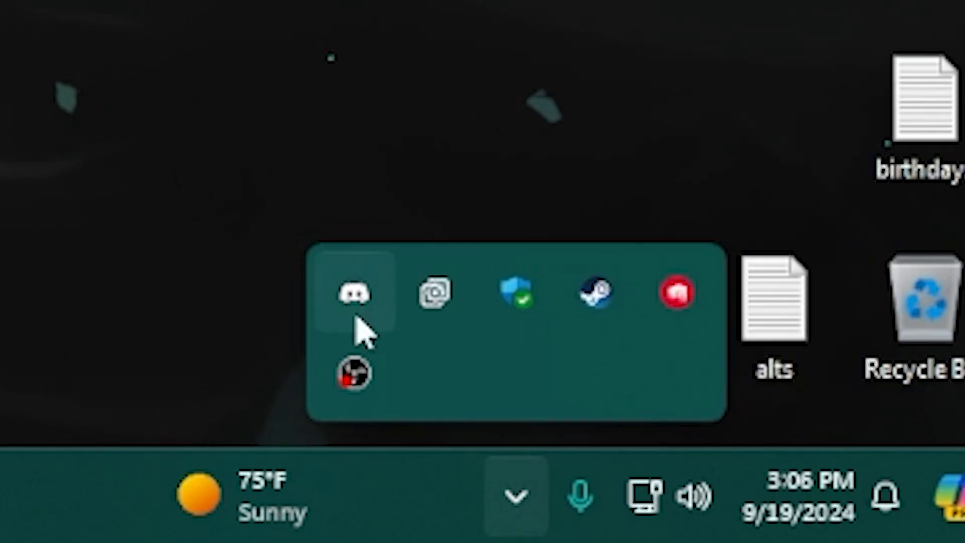
right_click(354, 293)
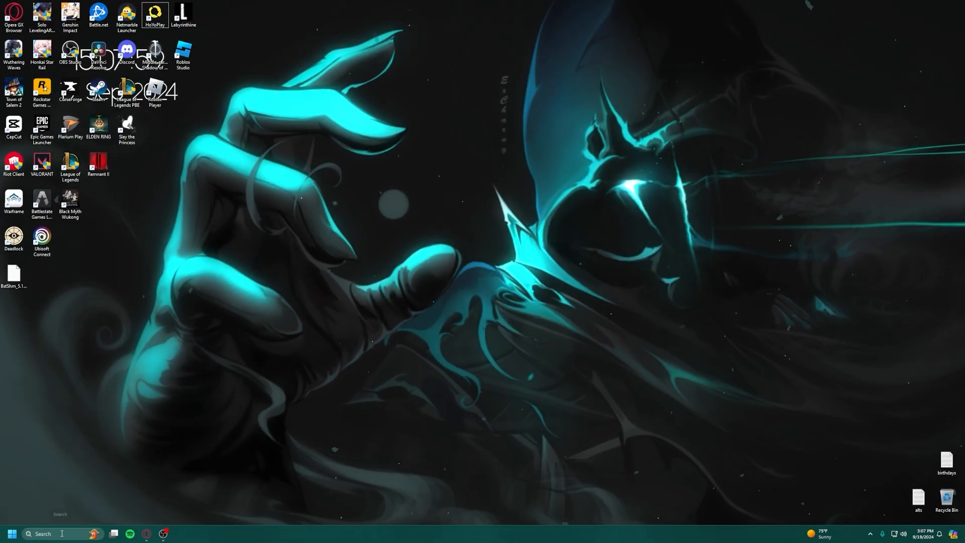
Search Settings for 'notifications & actions' and open the result
text(notifications & actions)
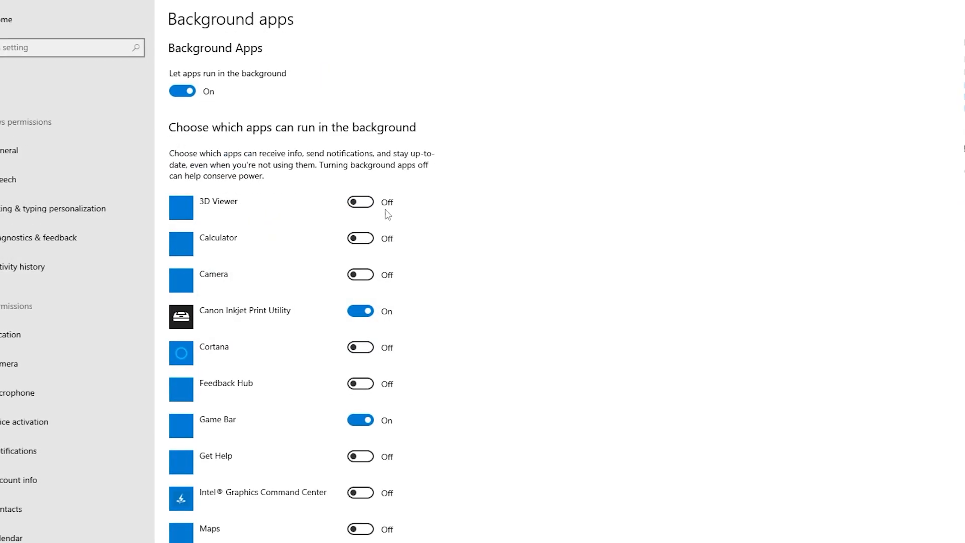
click(182, 91)
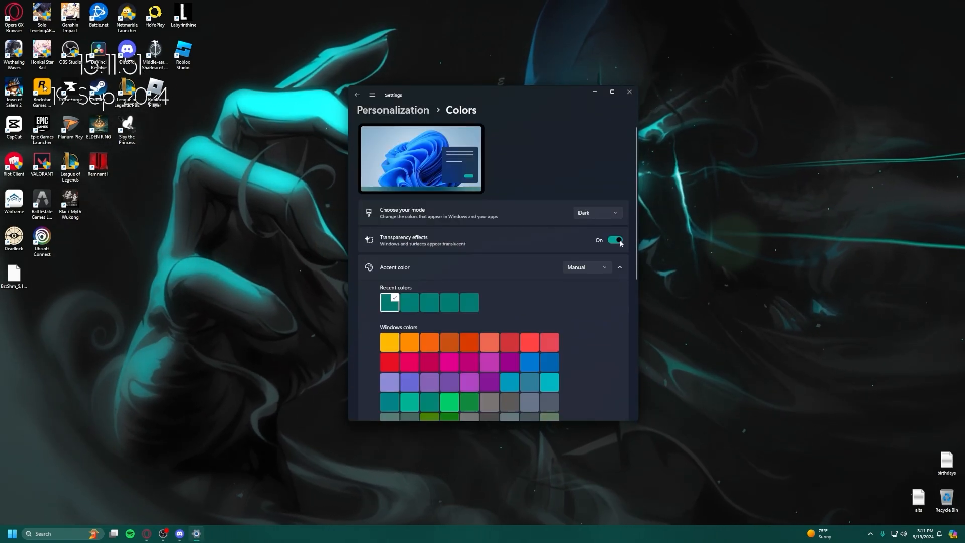
Switch the Transparency effects toggle to Off in Personalization > Colors
click(614, 240)
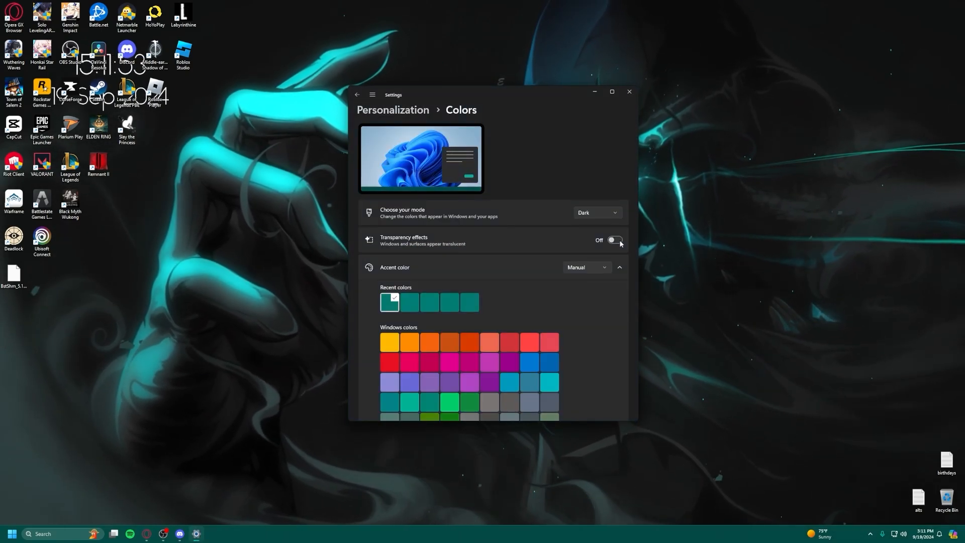
click(10, 533)
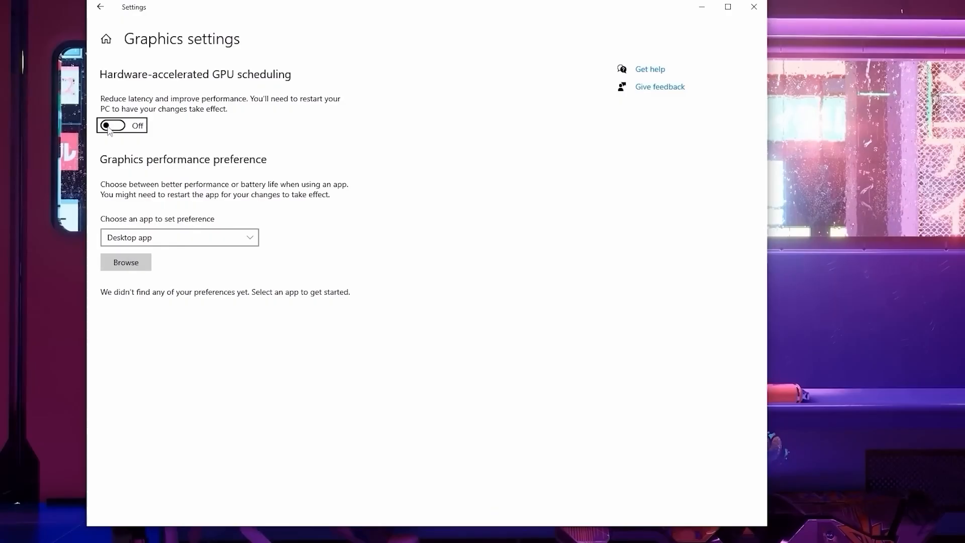
Turn on GPU scheduling and add VALORANT.exe with High performance graphics
click(113, 126)
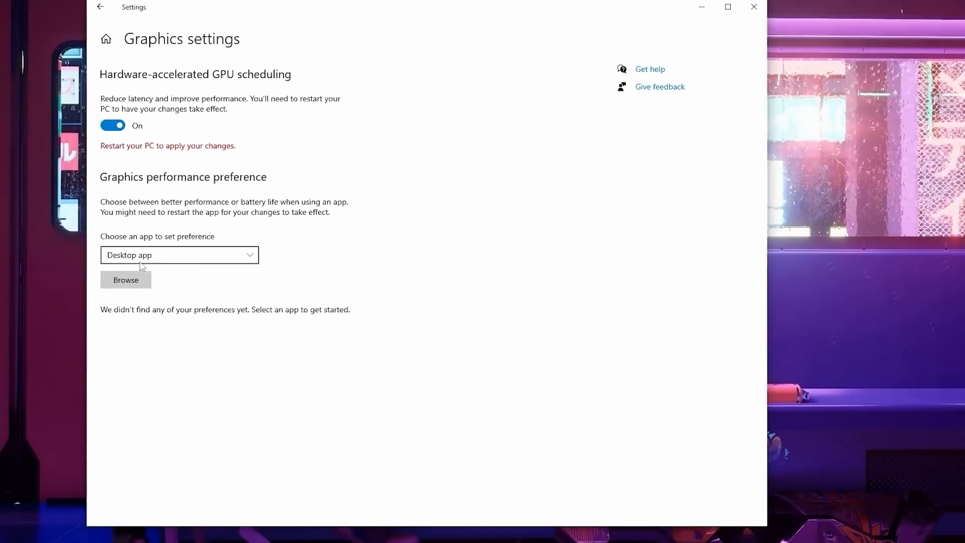
click(126, 279)
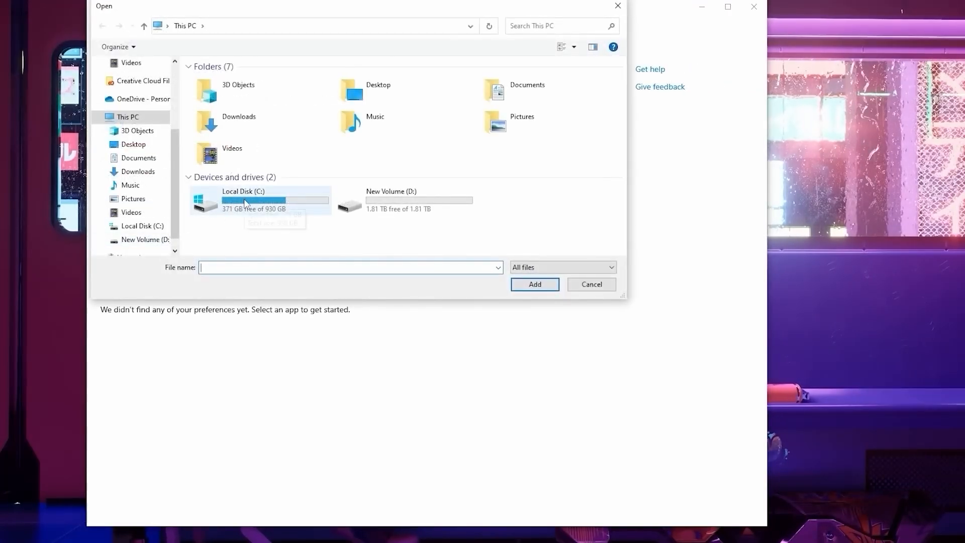
double_click(242, 200)
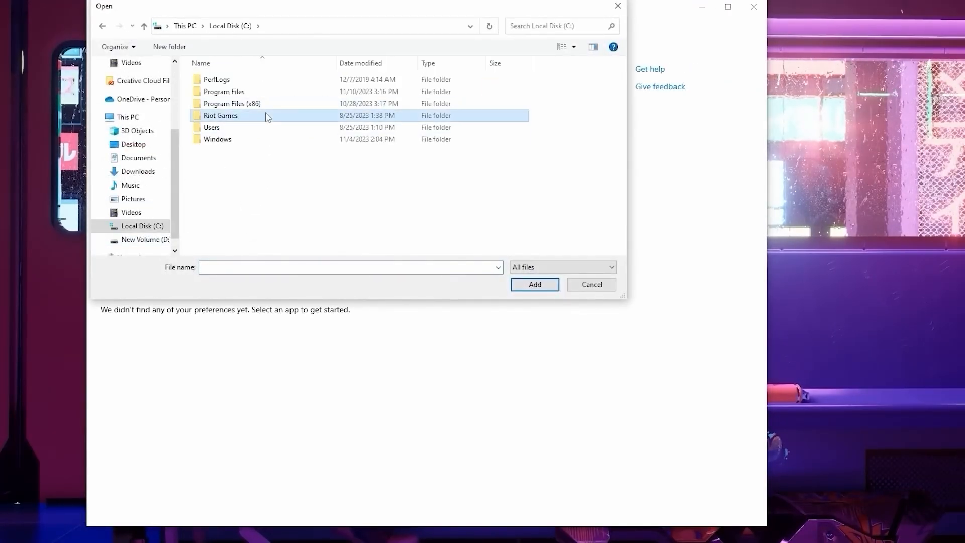
double_click(220, 115)
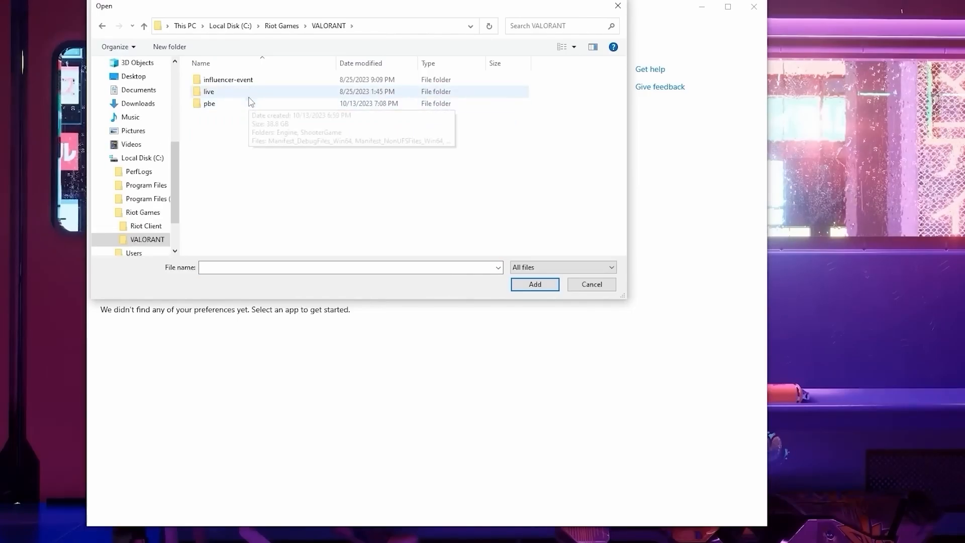
double_click(209, 91)
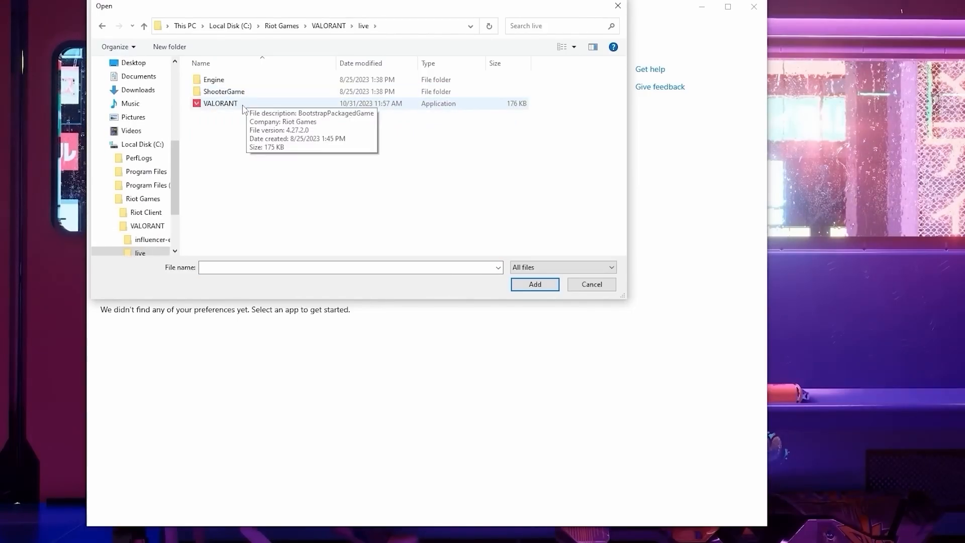
click(220, 103)
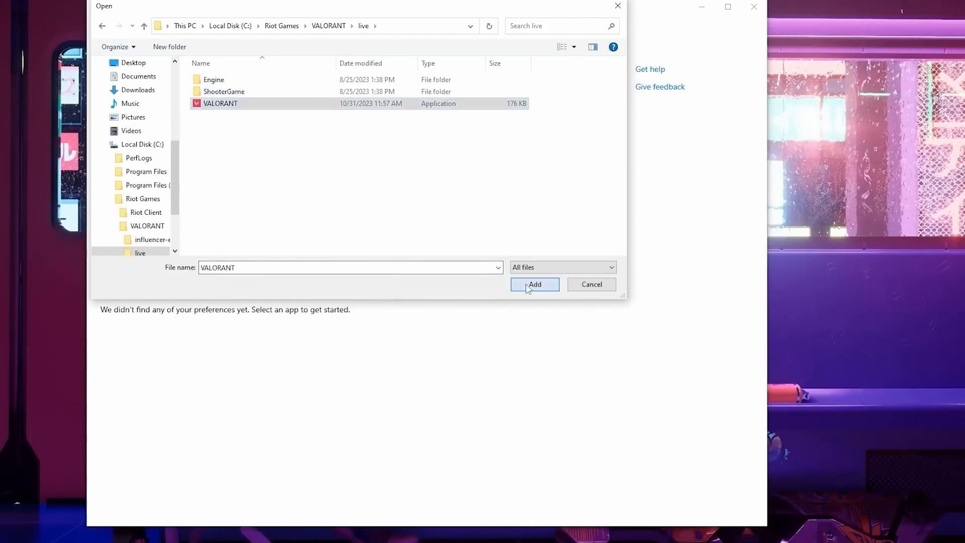
click(533, 284)
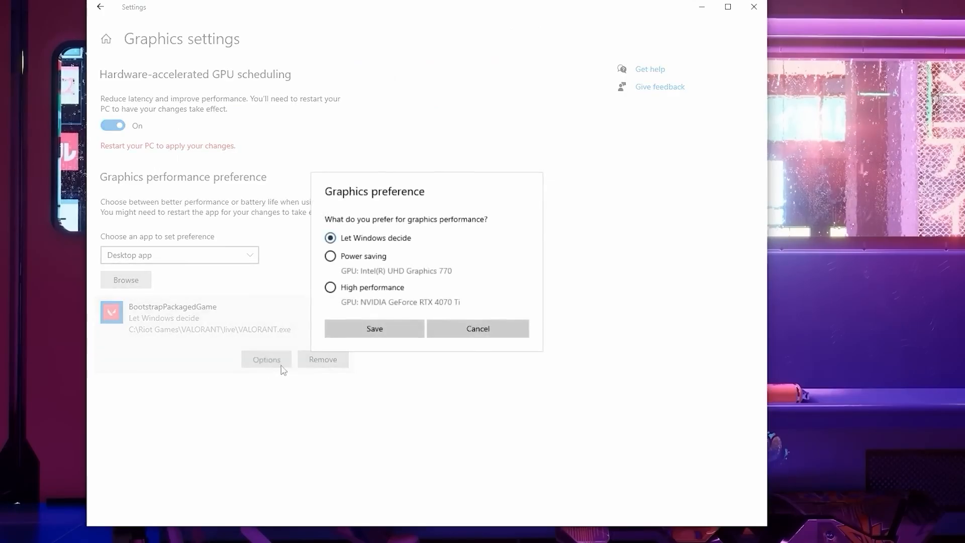
click(330, 287)
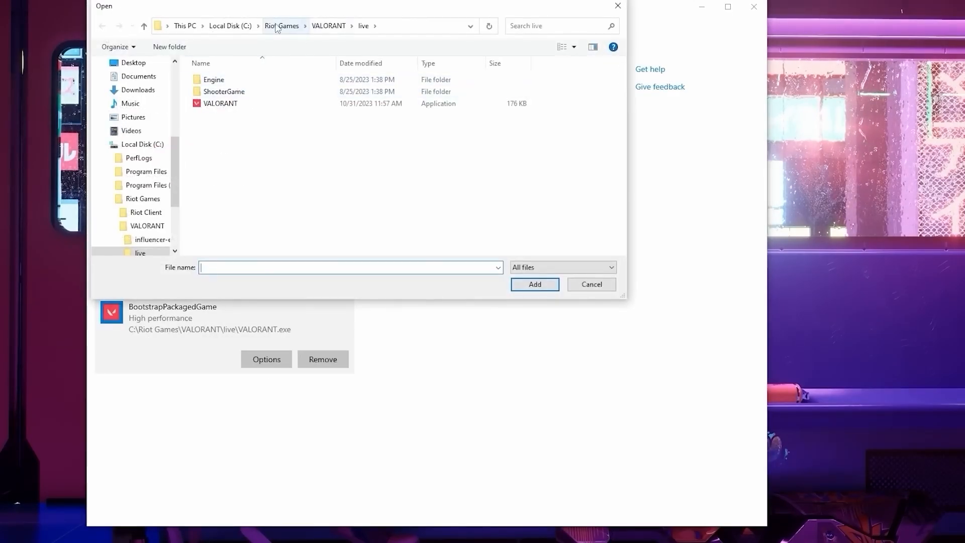
Add RiotClientServices.exe from the Riot Client folder to the graphics list
click(282, 26)
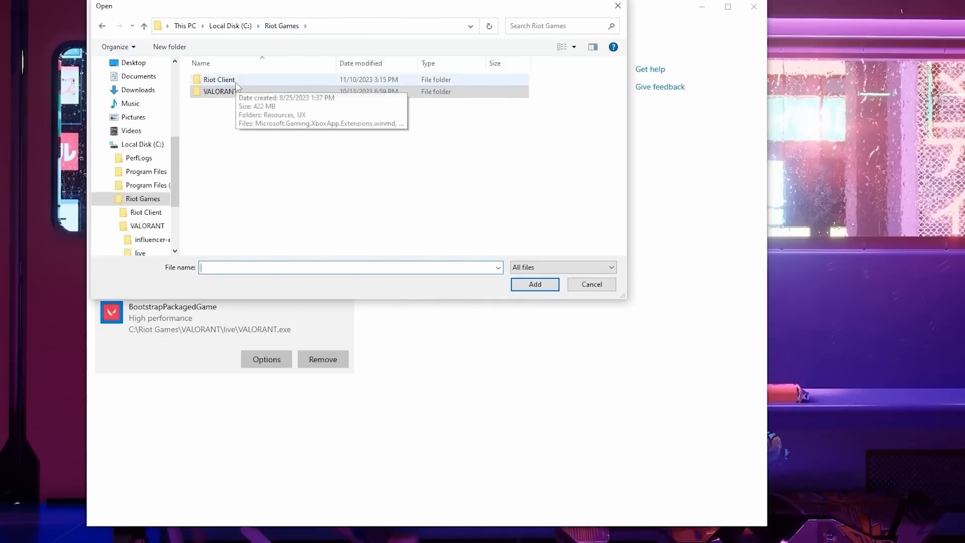
double_click(219, 79)
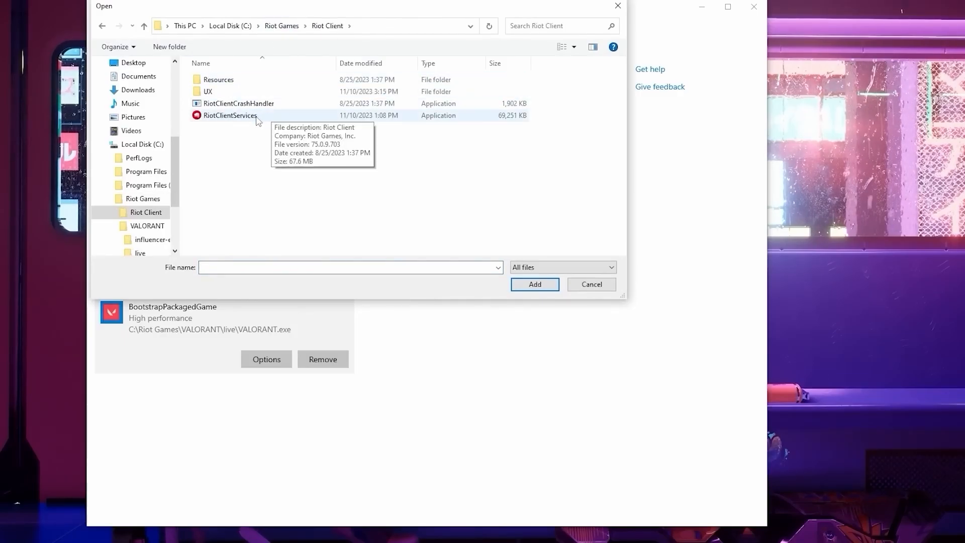
click(533, 284)
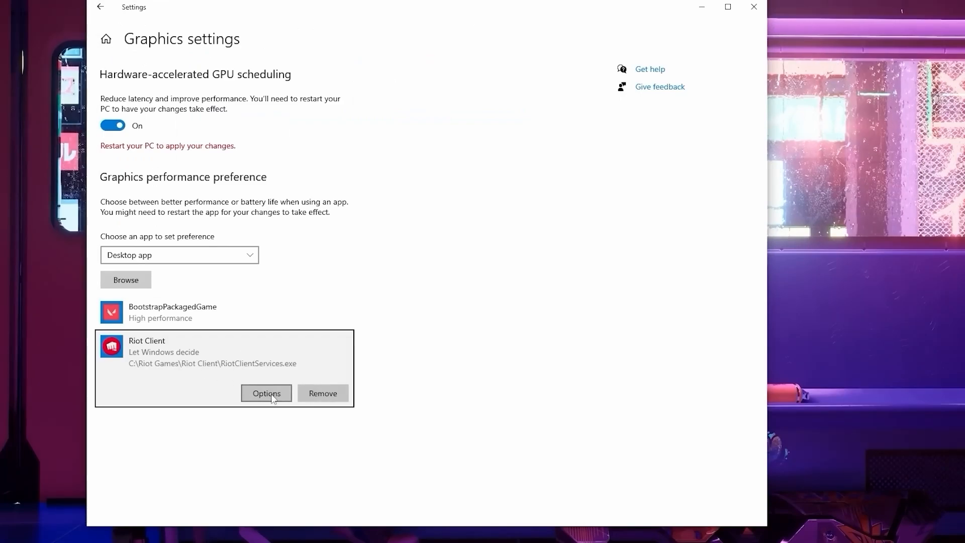
click(265, 393)
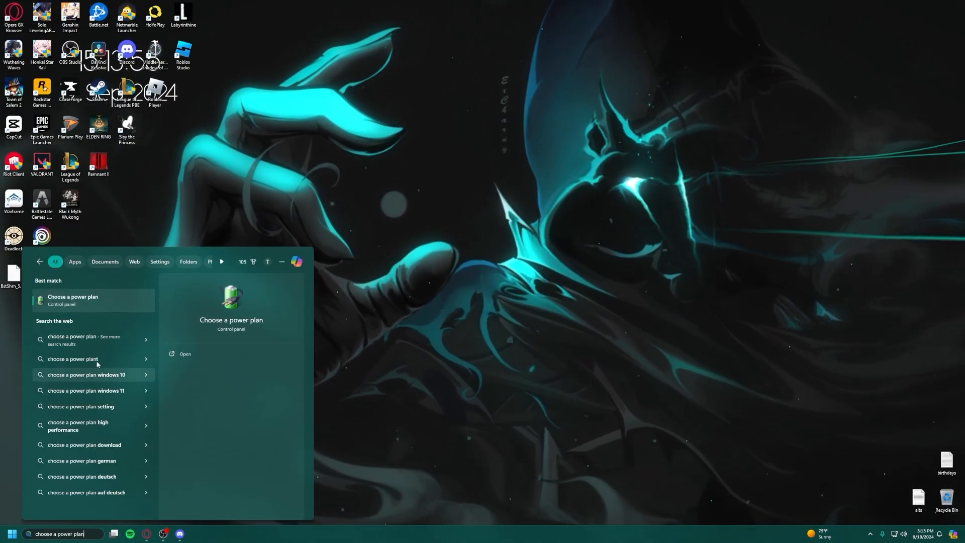
Select the High performance power plan in Control Panel's Power Options
click(72, 300)
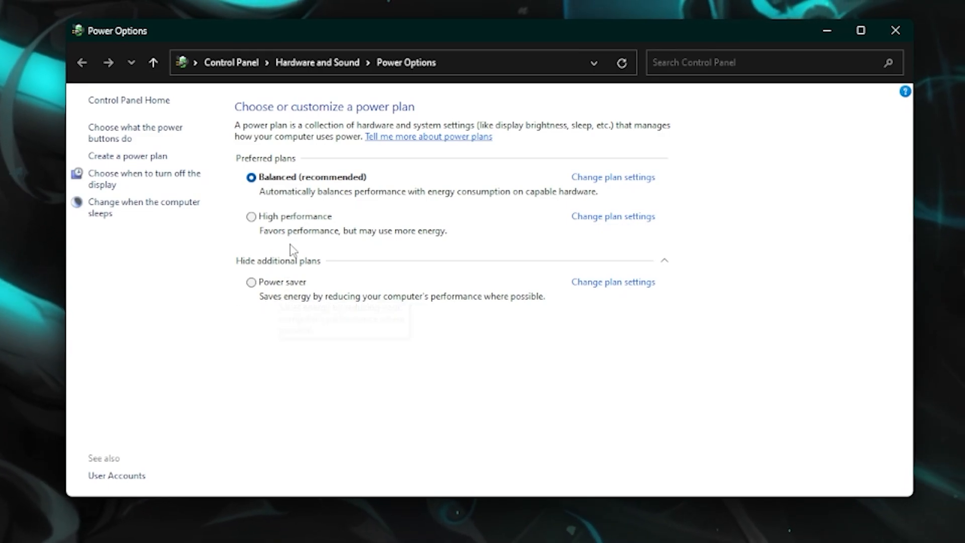
click(250, 216)
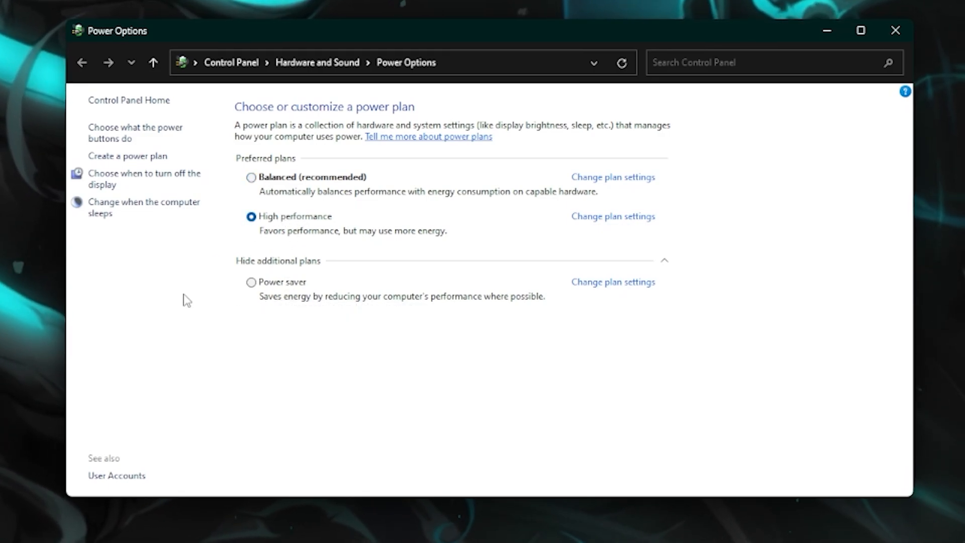
mouse_move(373, 274)
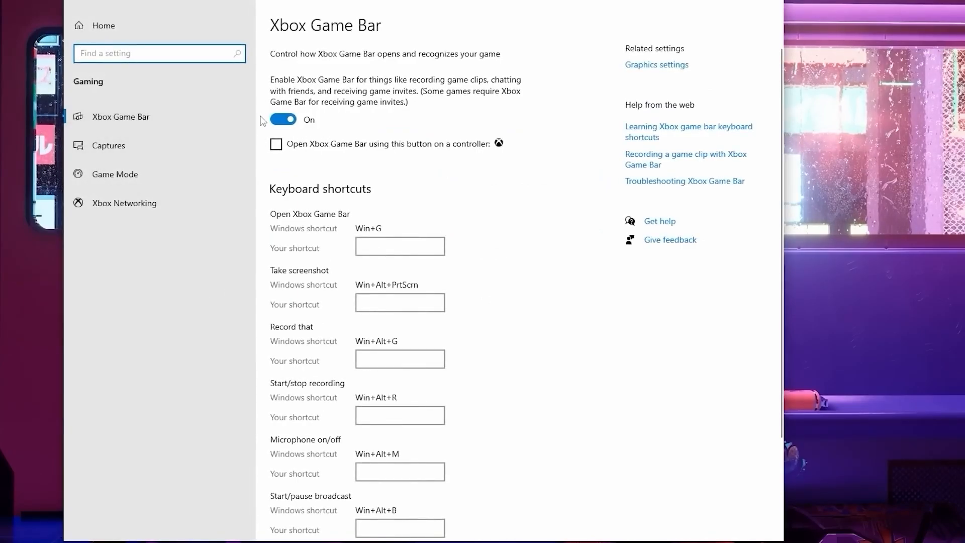
Switch the Enable Xbox Game Bar toggle to Off under Gaming settings
click(282, 119)
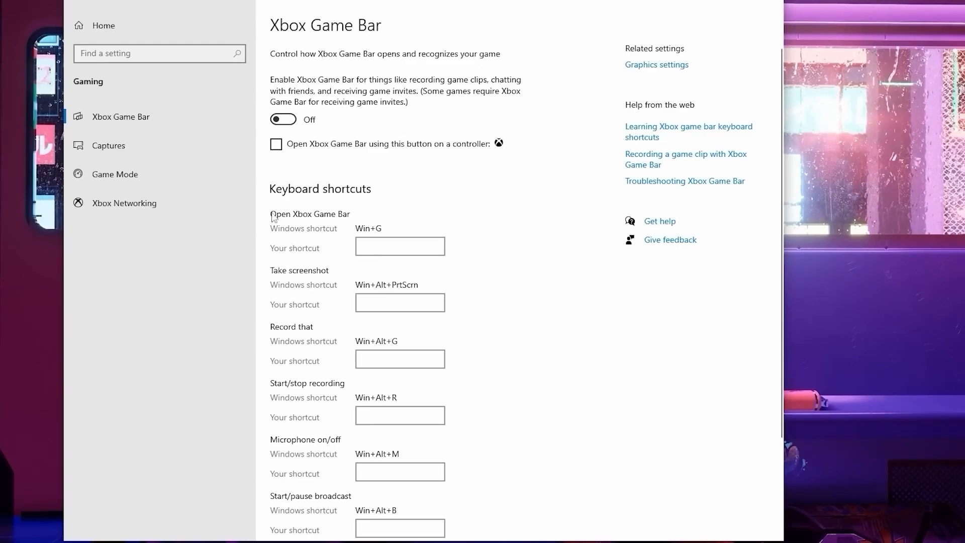
mouse_move(271, 219)
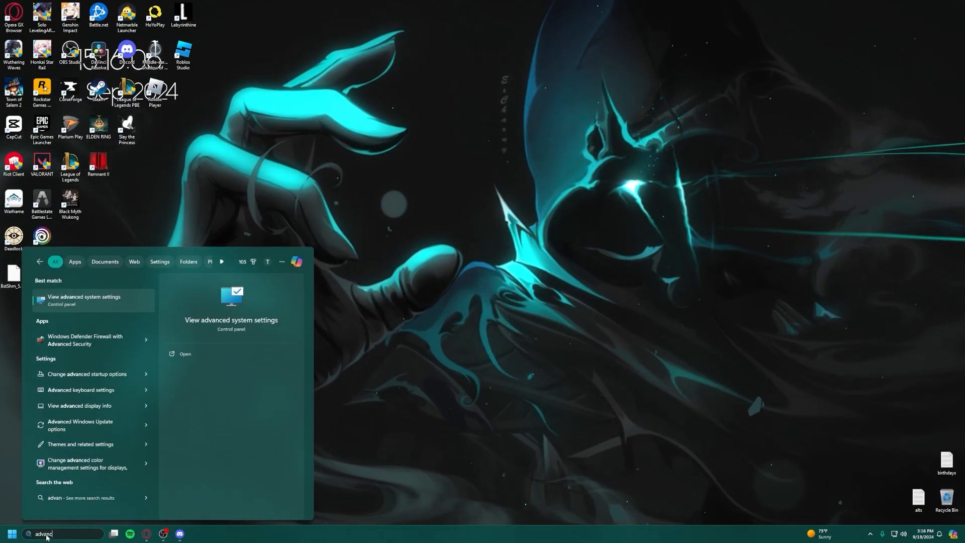
Open View advanced system settings and its Performance Settings dialog
click(83, 300)
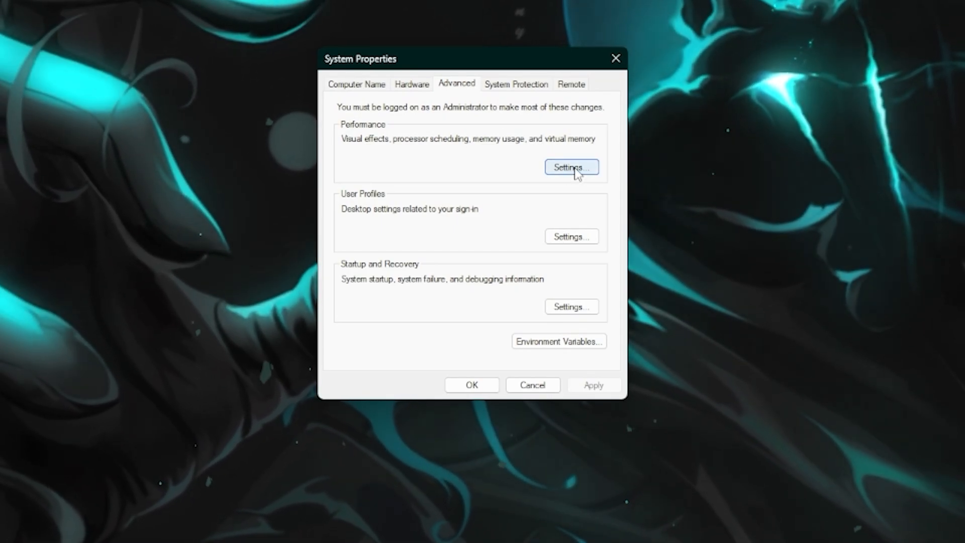
click(570, 168)
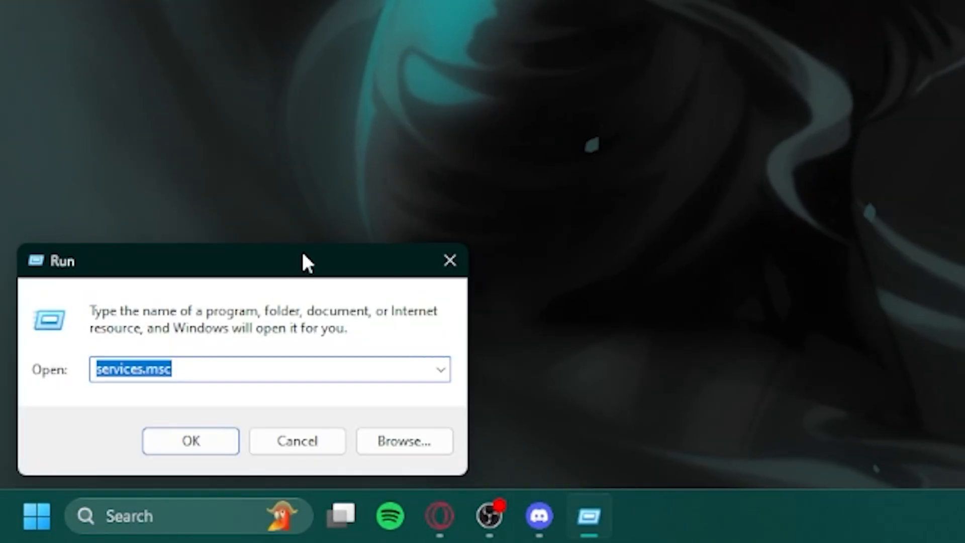
Open the %temp% folder and delete its files, skipping ones in use
text(%temp)
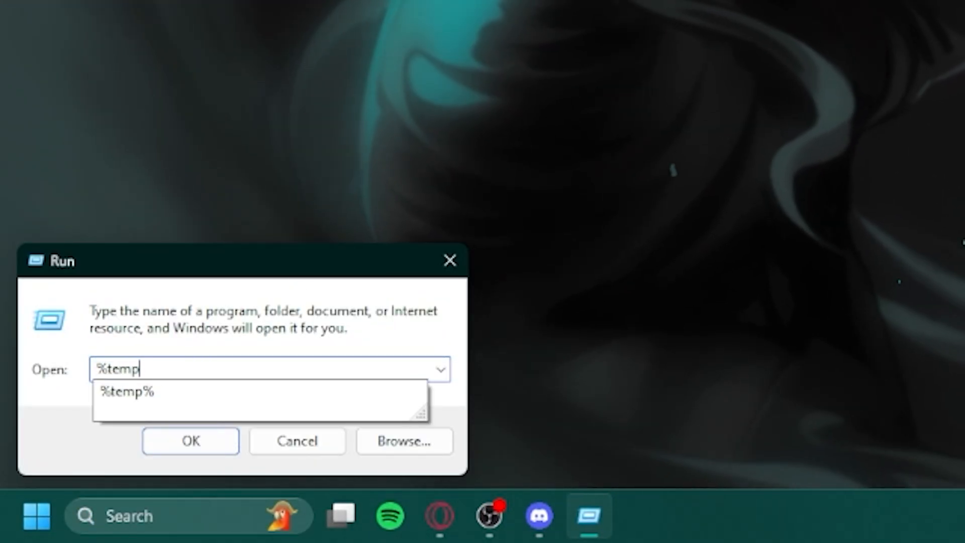
click(190, 442)
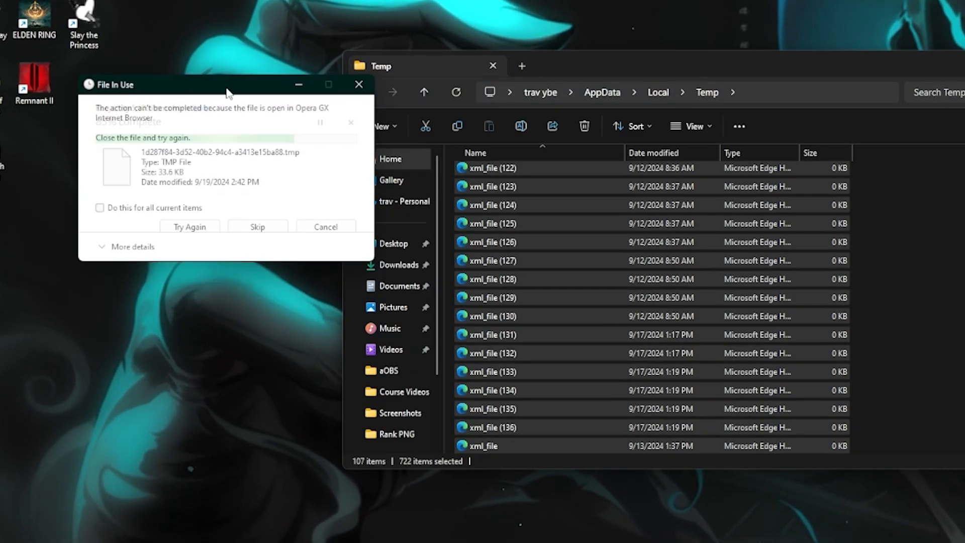
click(258, 227)
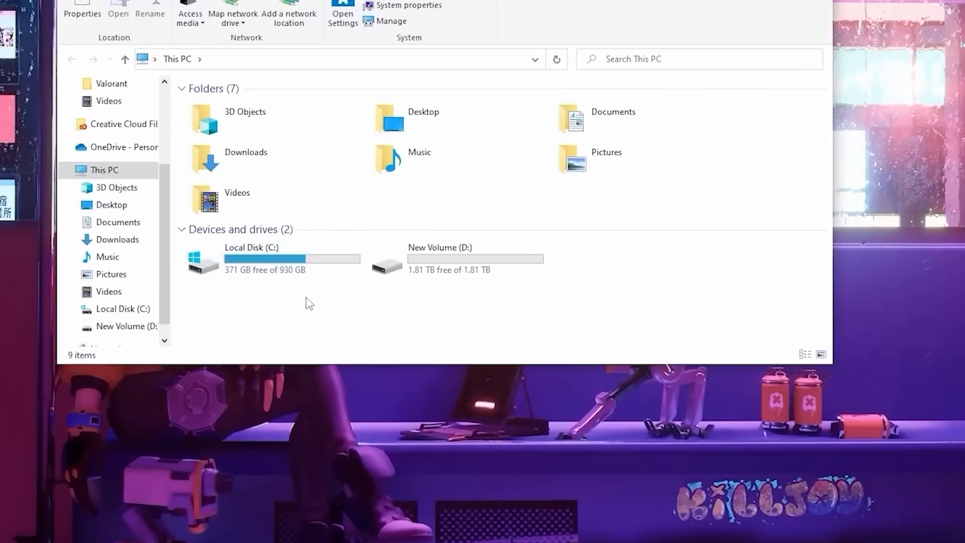
Run Disk Cleanup on Local Disk (C:) including system files, then show its Tools options
right_click(271, 258)
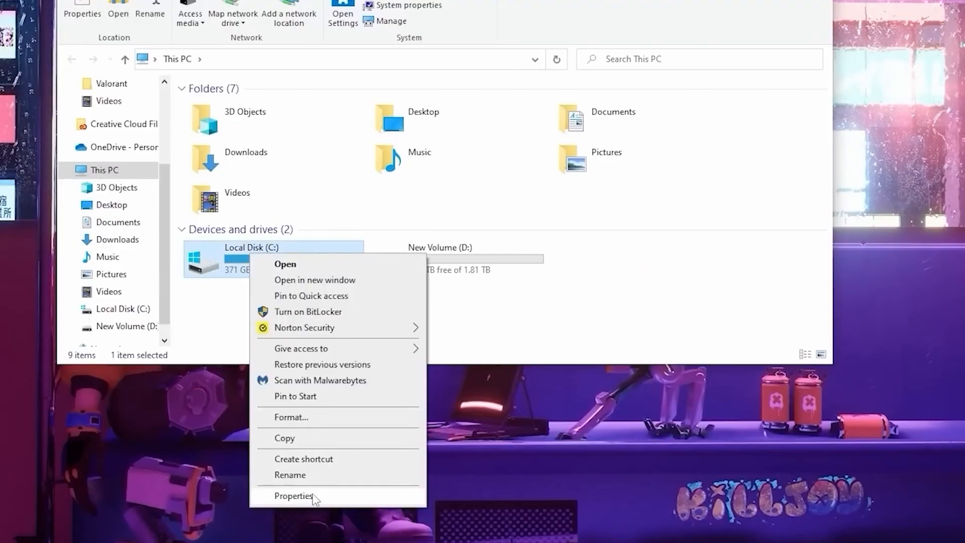
click(294, 495)
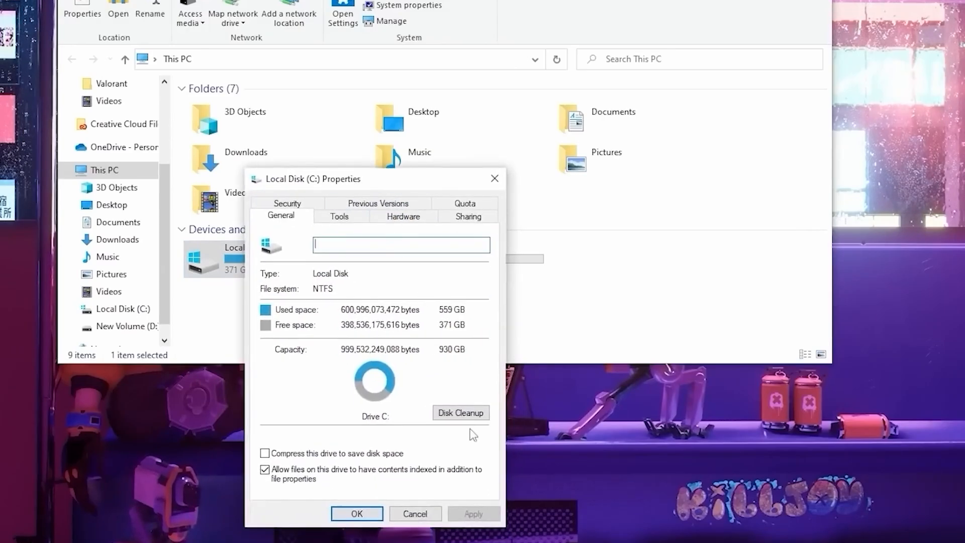
click(460, 412)
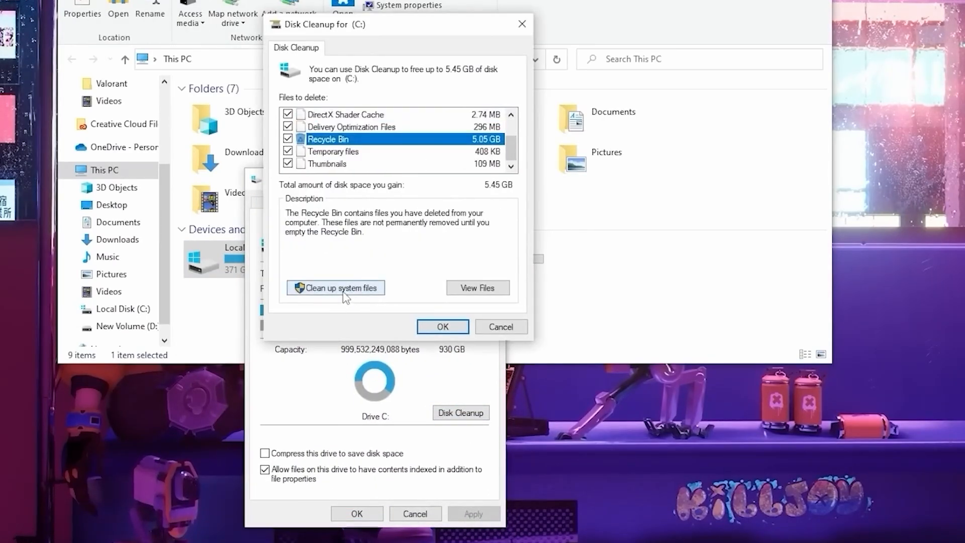
click(335, 288)
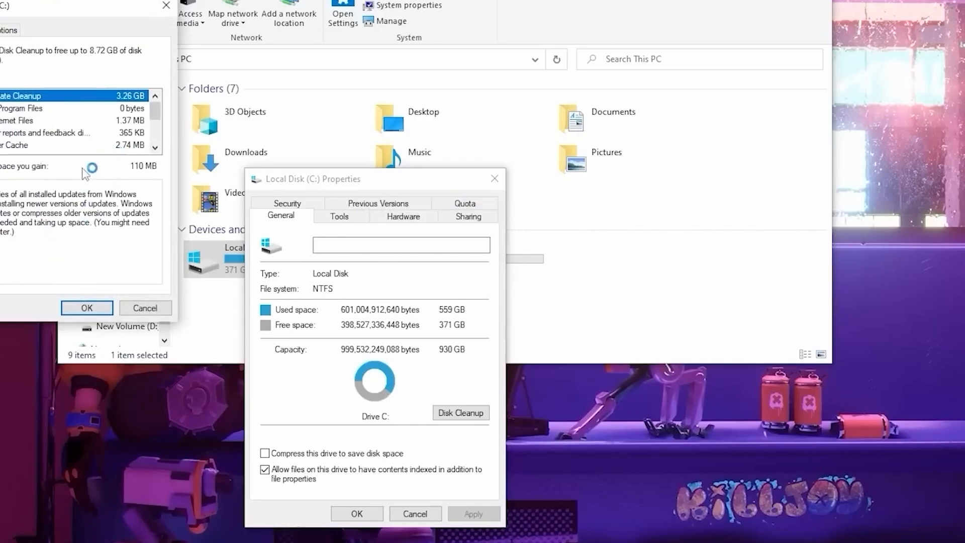
click(339, 217)
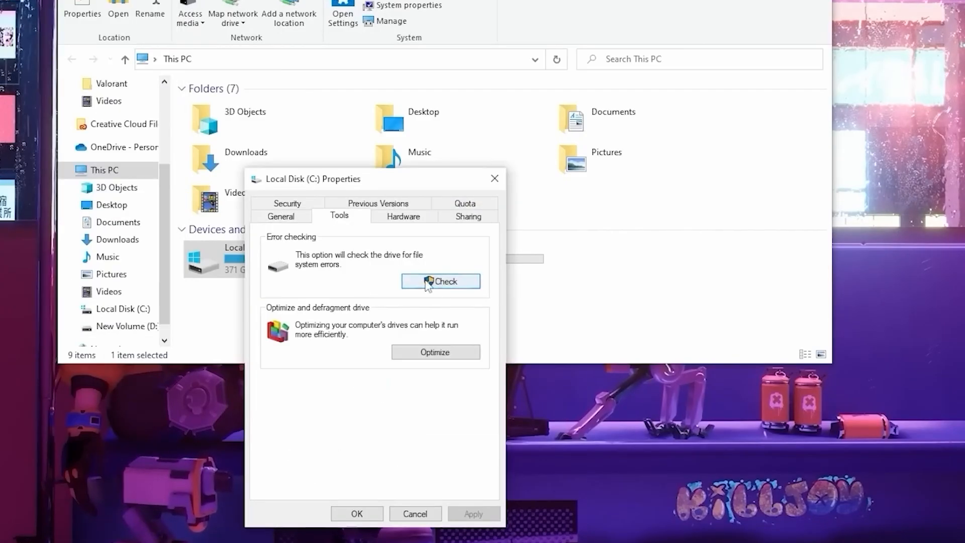
Run error checking and Optimize on Local Disk (C:)
click(440, 281)
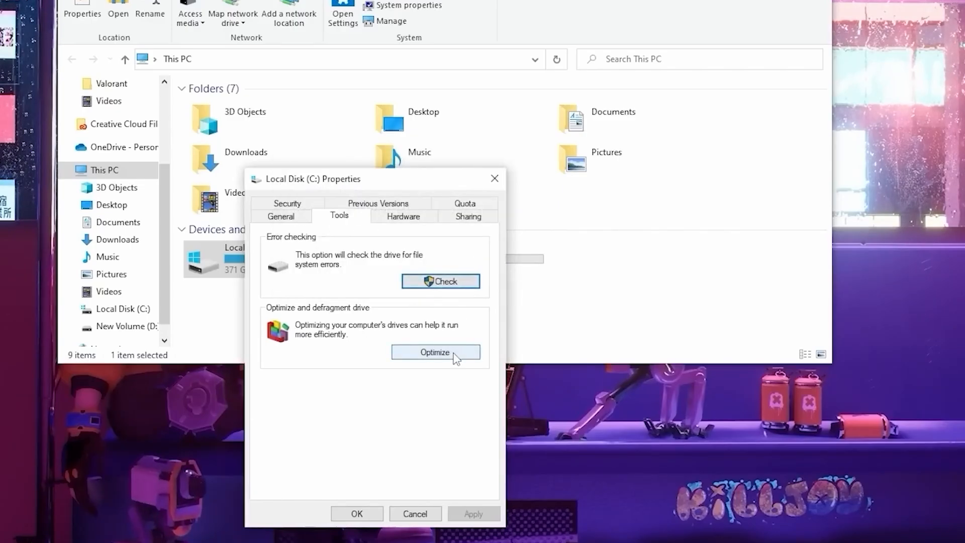
click(435, 352)
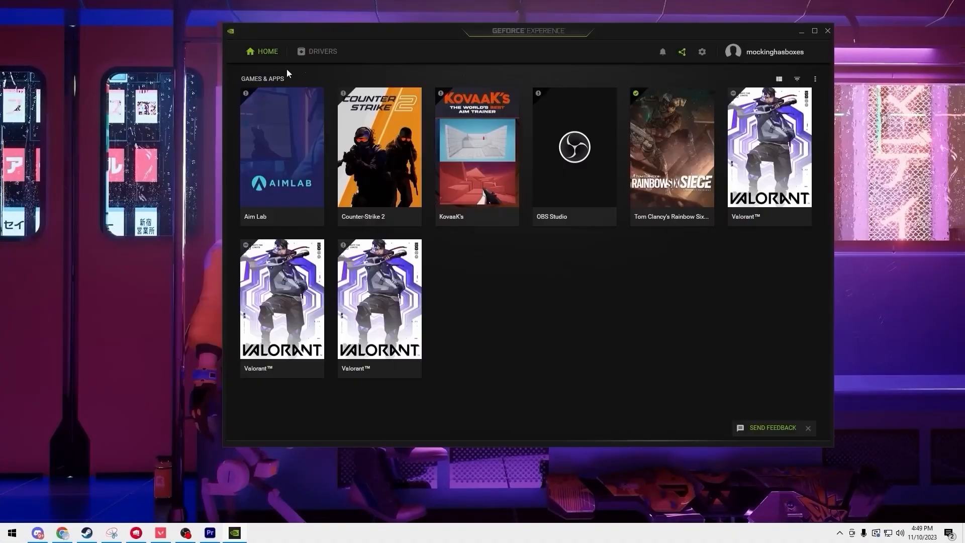
Download GeForce Game Ready Driver 546.01 from the Drivers tab
click(321, 51)
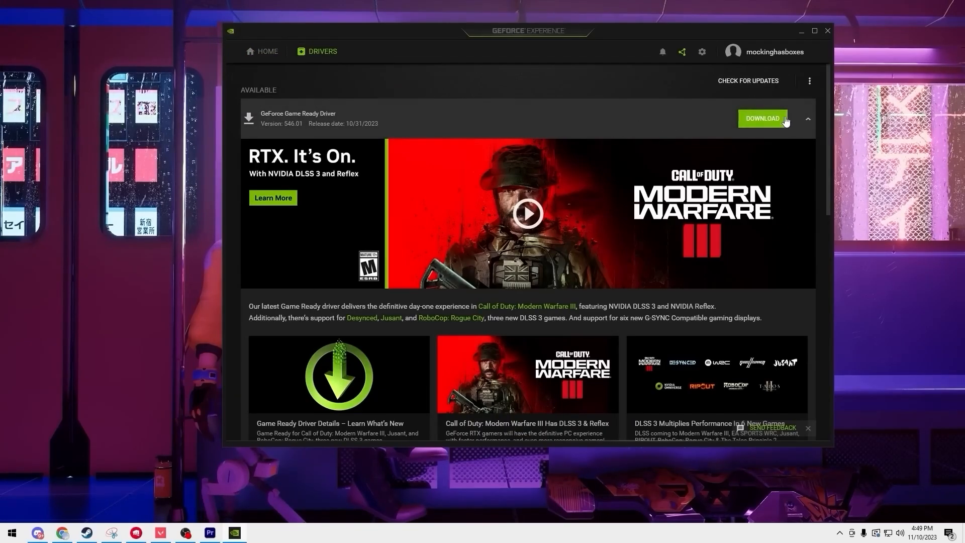
click(762, 118)
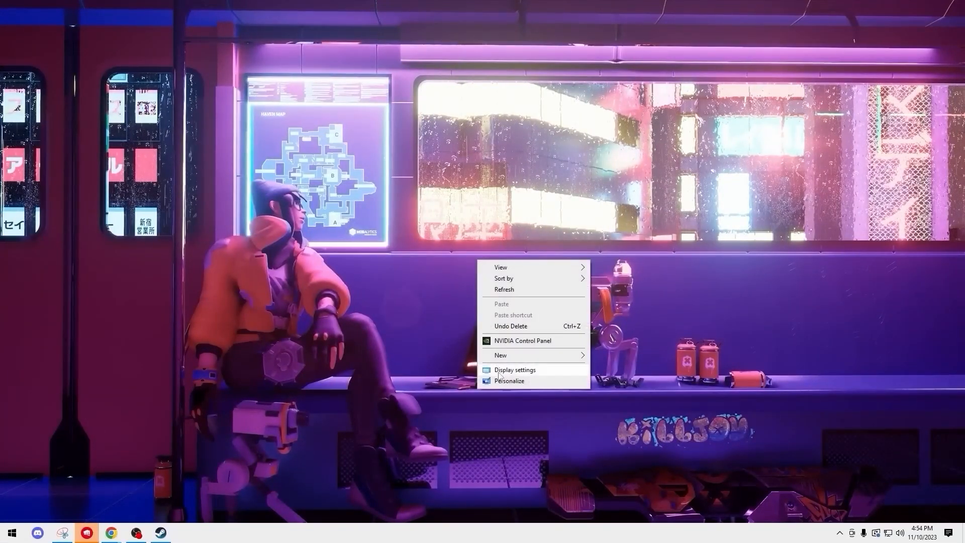
Enable Image Scaling in NVIDIA Control Panel's global 3D settings
click(206, 266)
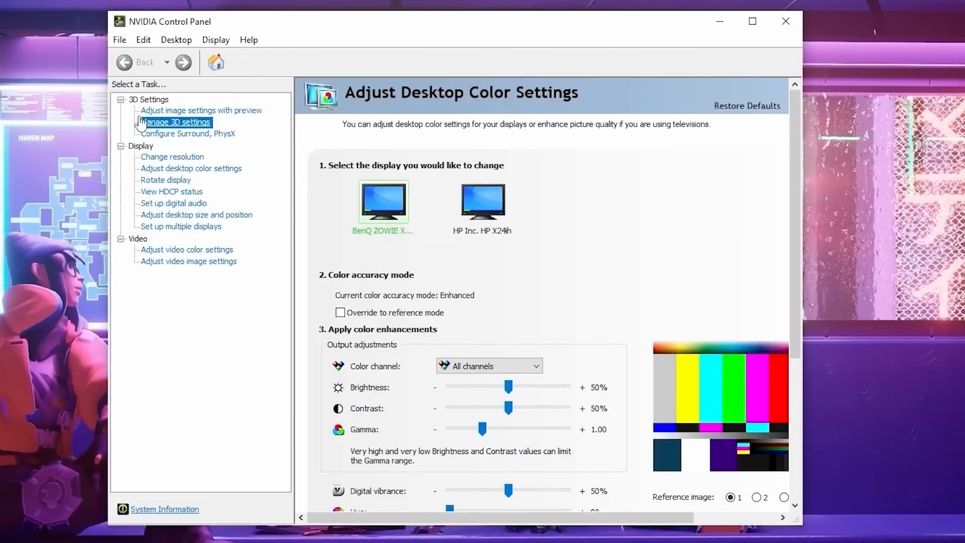
click(175, 122)
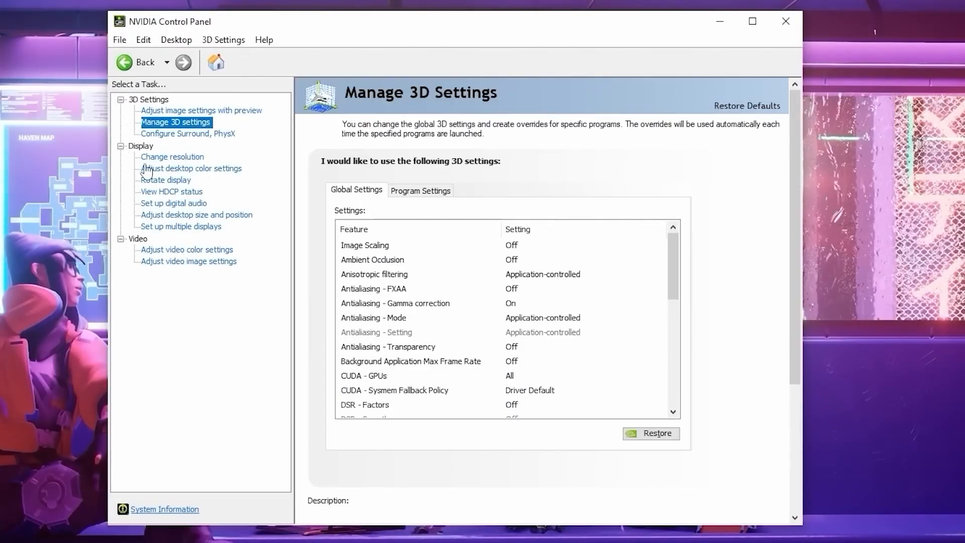
click(365, 245)
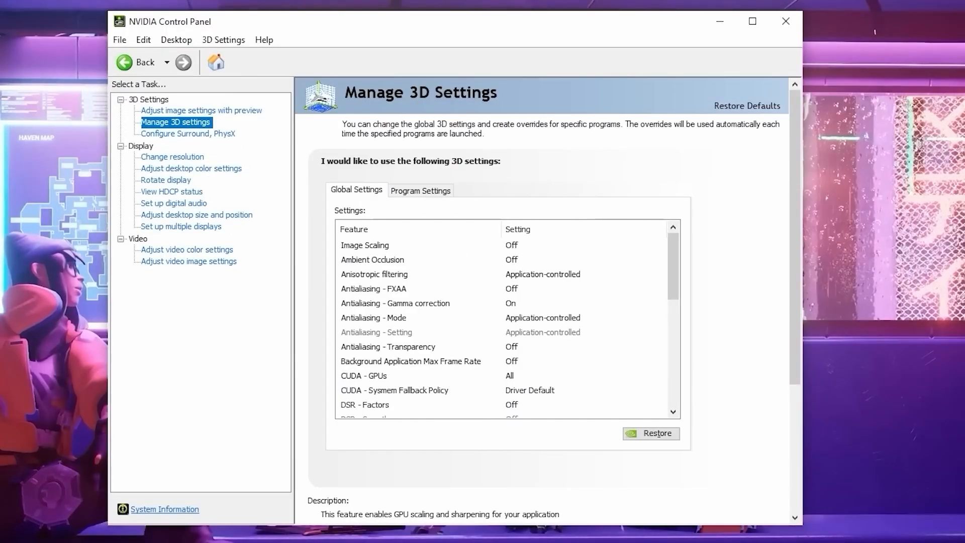
click(365, 244)
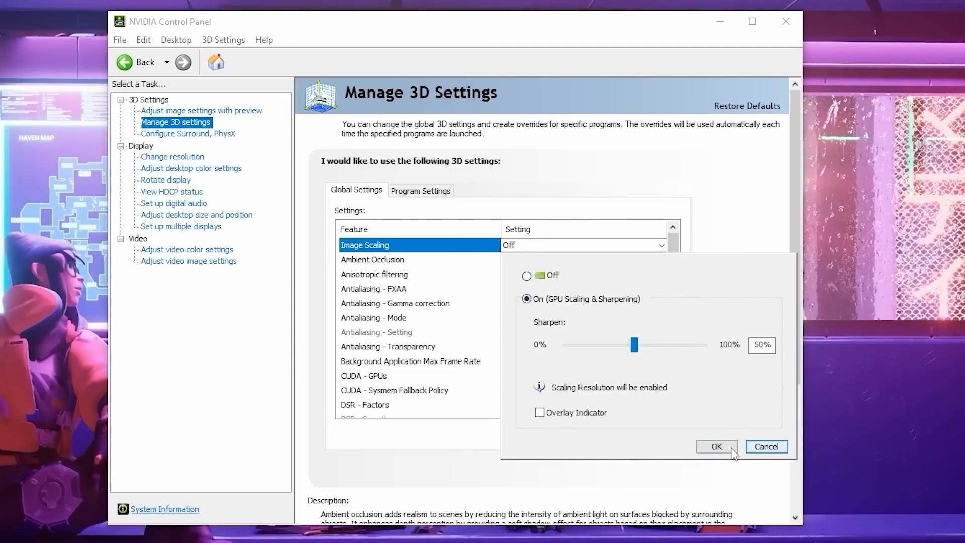
click(715, 446)
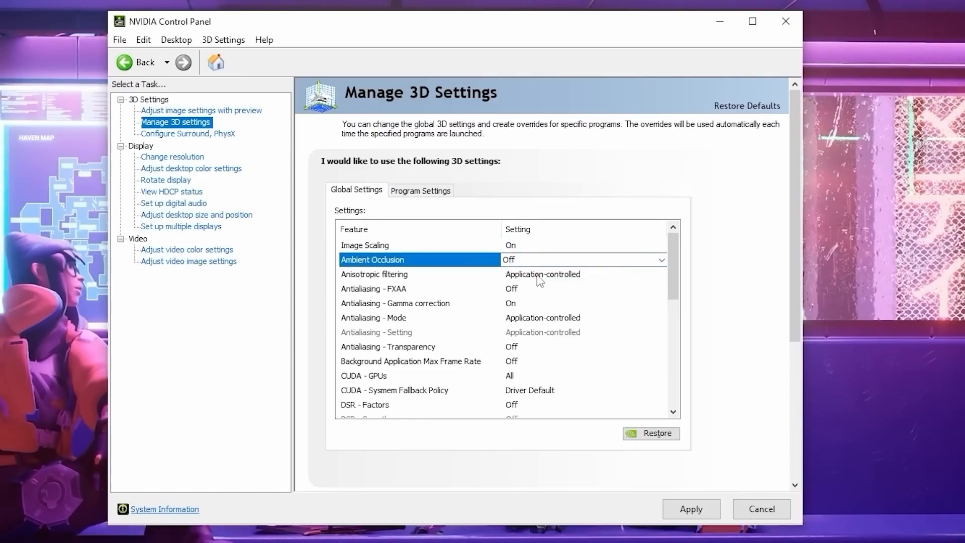
Set Anisotropic filtering and Antialiasing - Mode to Off
click(418, 274)
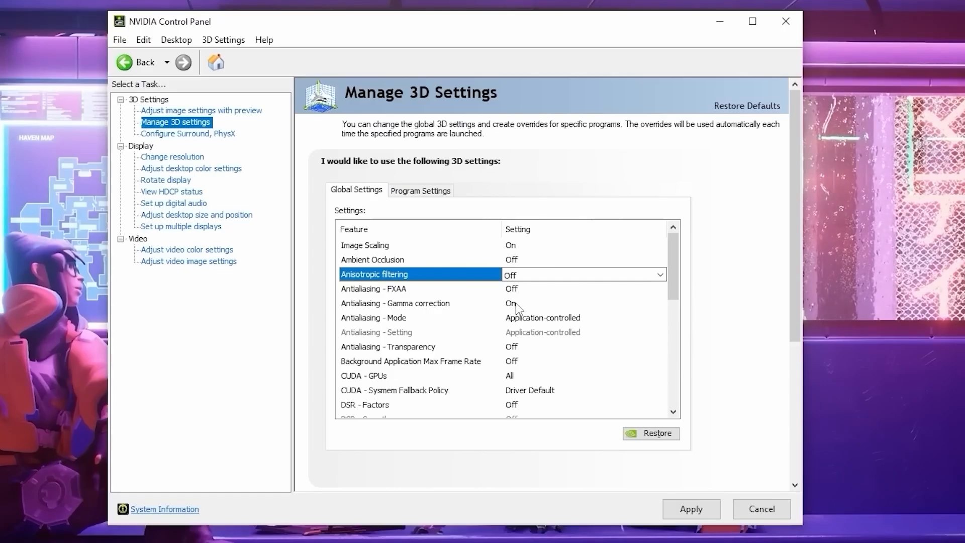
click(373, 317)
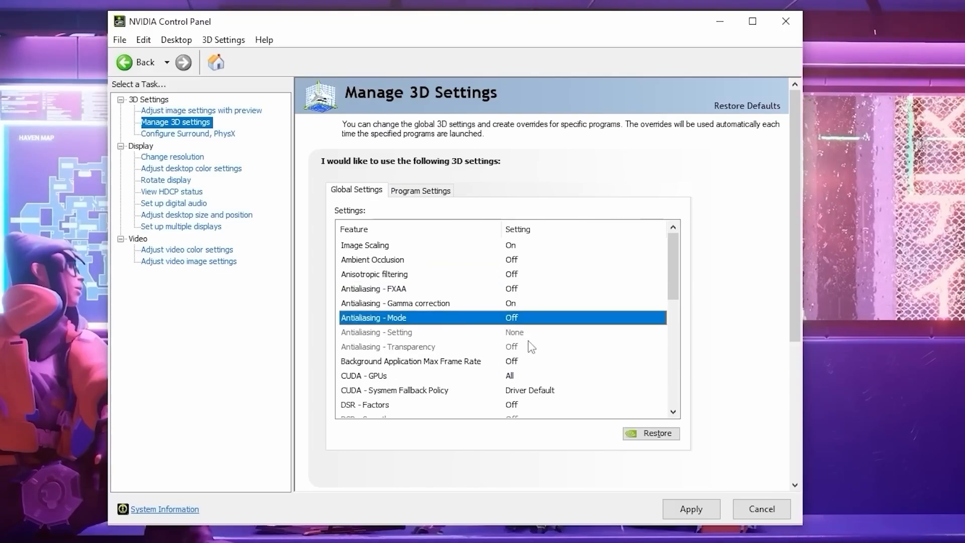
click(581, 318)
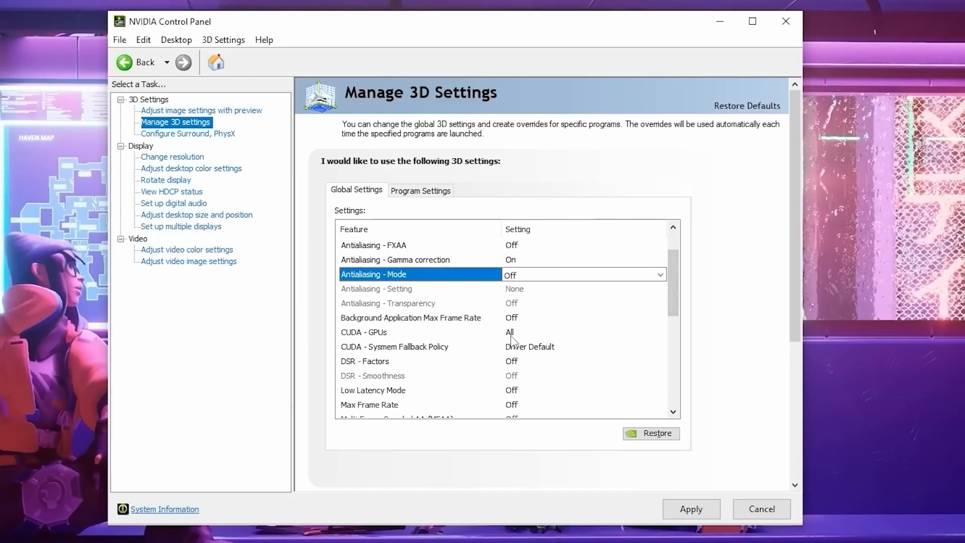
mouse_move(522, 348)
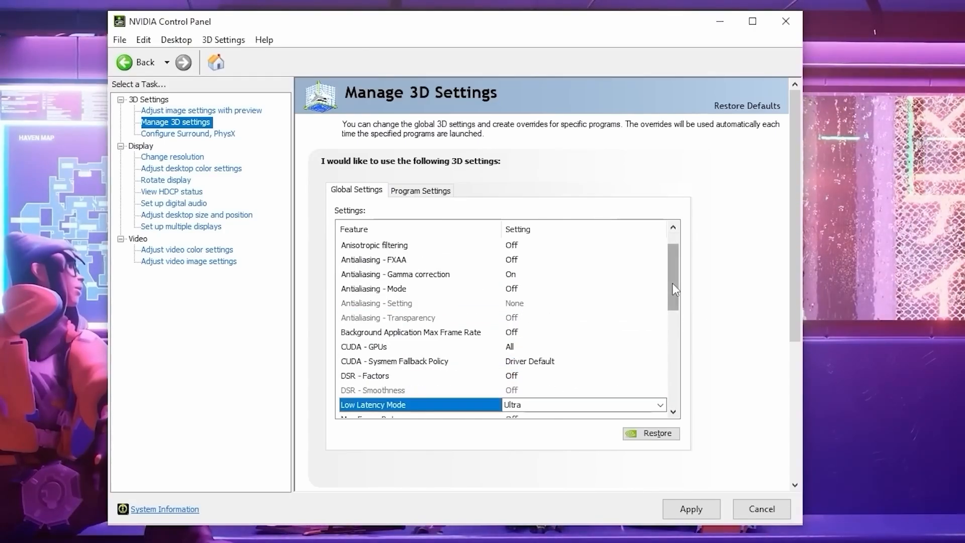
Set Low Latency Ultra, OpenGL GPU RTX 4070 Ti, and Prefer maximum performance power management
scroll(down, 3)
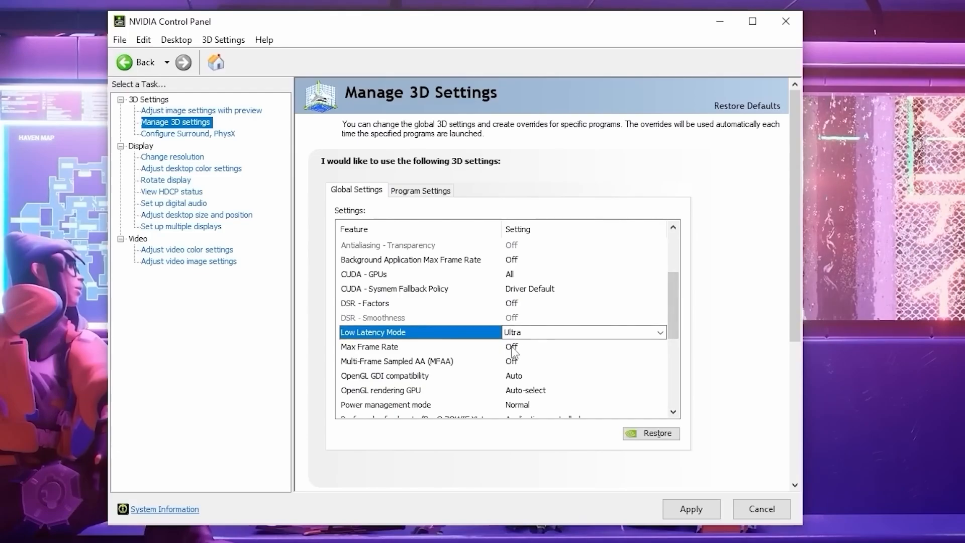
mouse_move(516, 371)
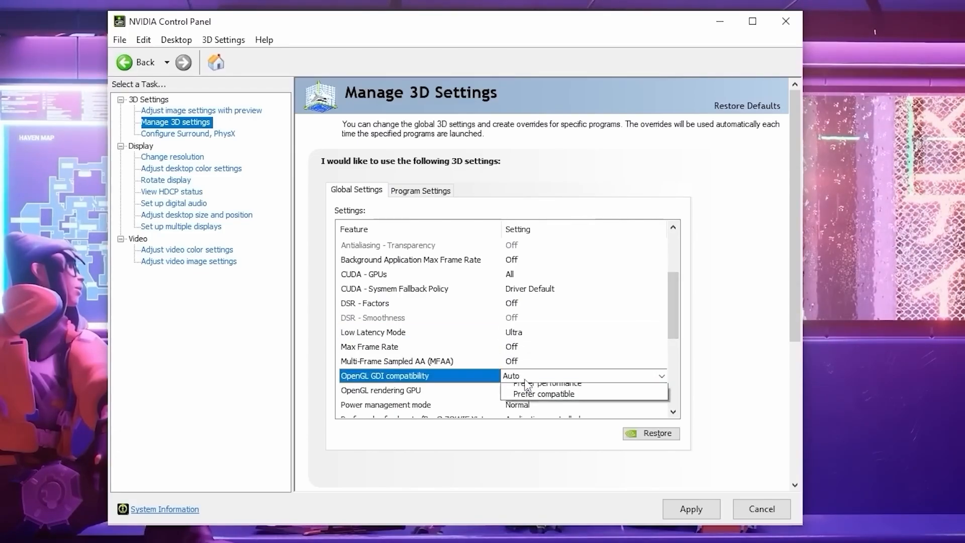
click(511, 376)
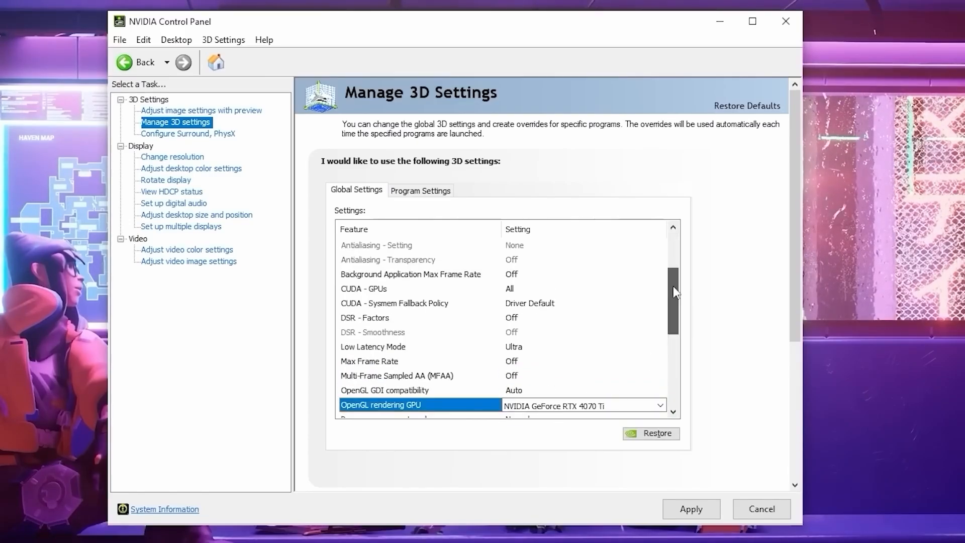
scroll(down, 3)
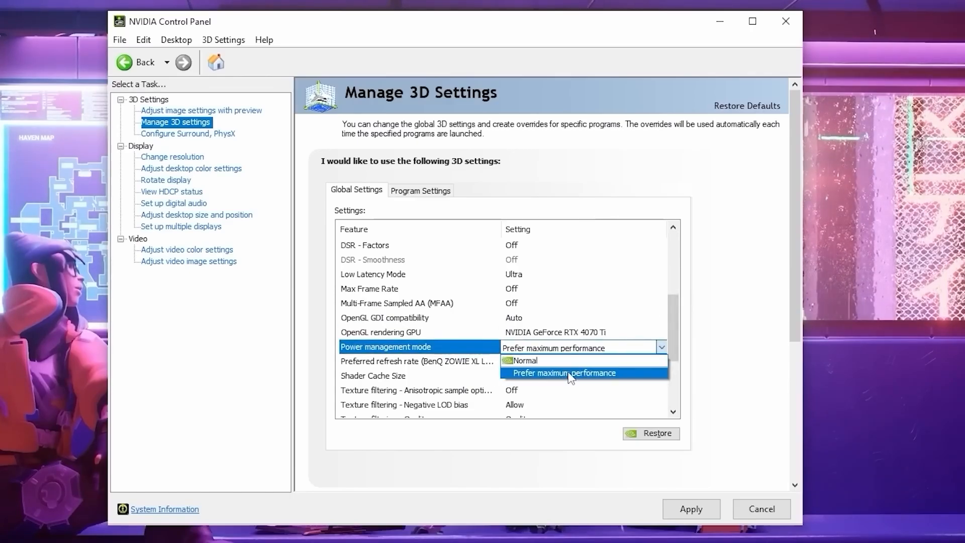
click(564, 373)
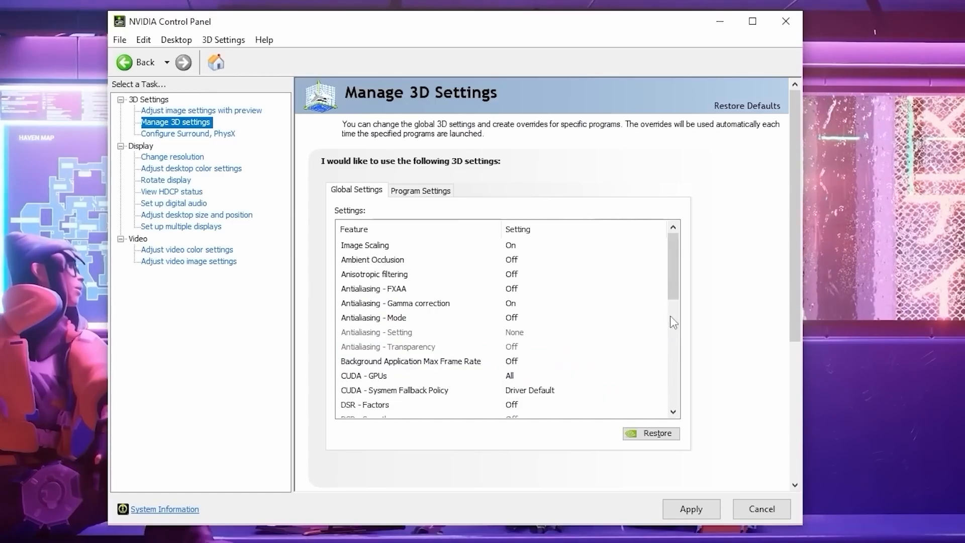
Set Shader Cache Size to Unlimited and Texture filtering - Quality to High performance
click(661, 346)
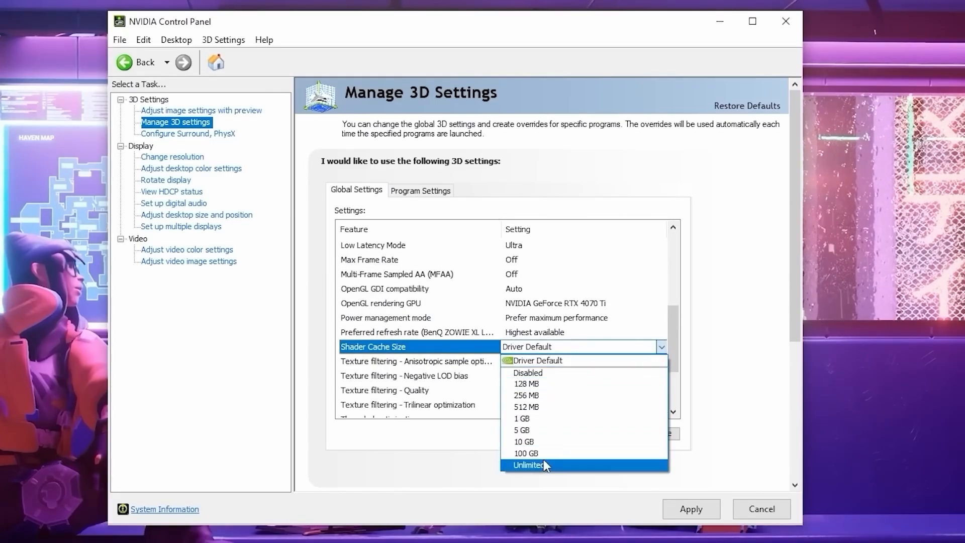
click(540, 464)
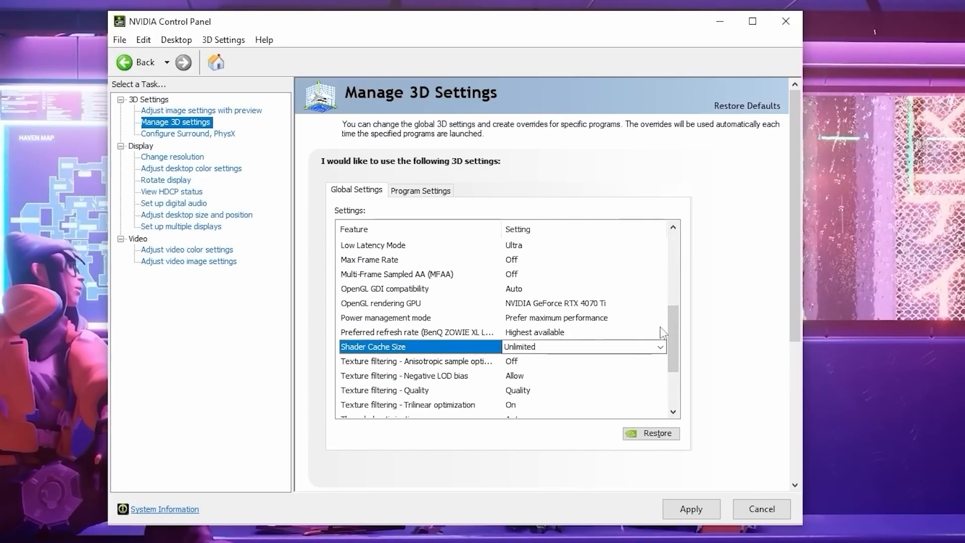
mouse_move(518, 386)
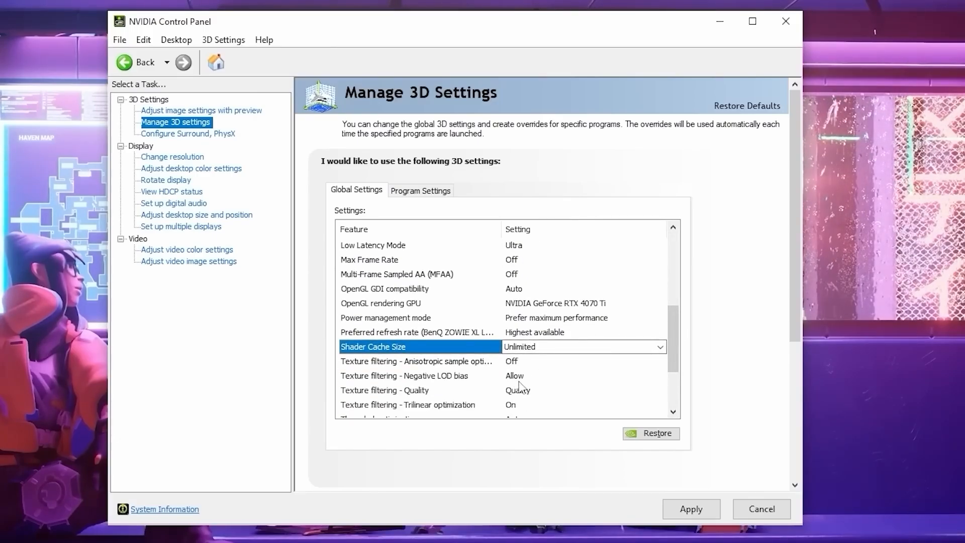
click(661, 375)
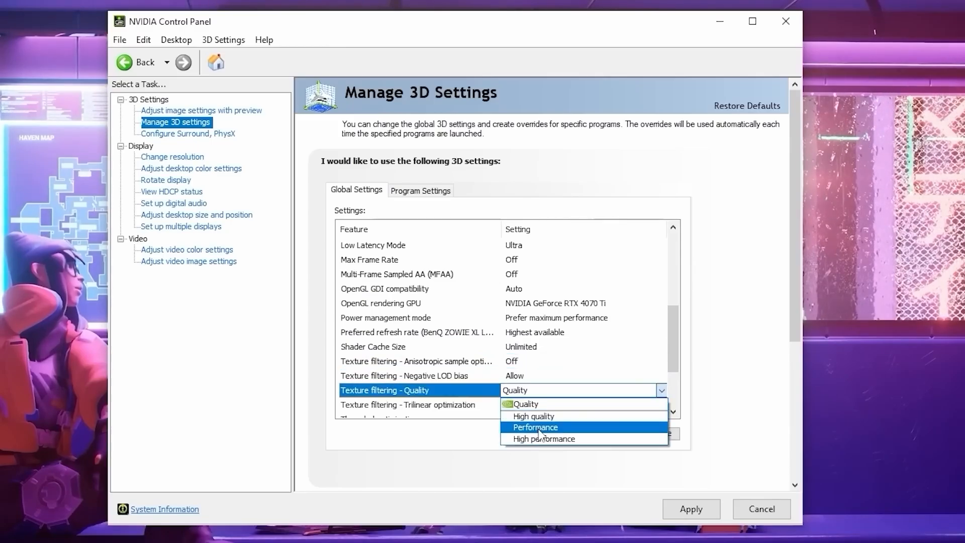
click(543, 438)
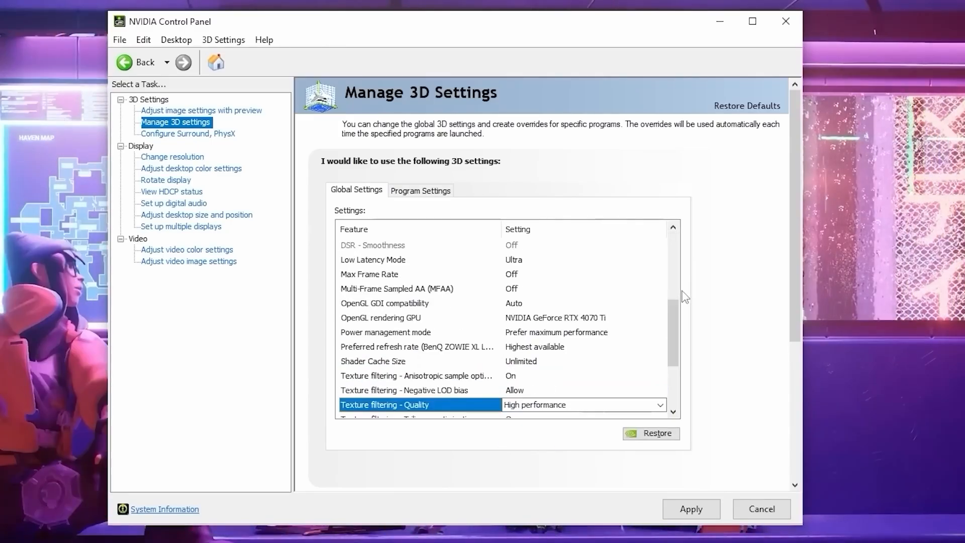
Turn Threaded optimization on, Vertical sync off, and change VR pre-rendered frames
scroll(down, 3)
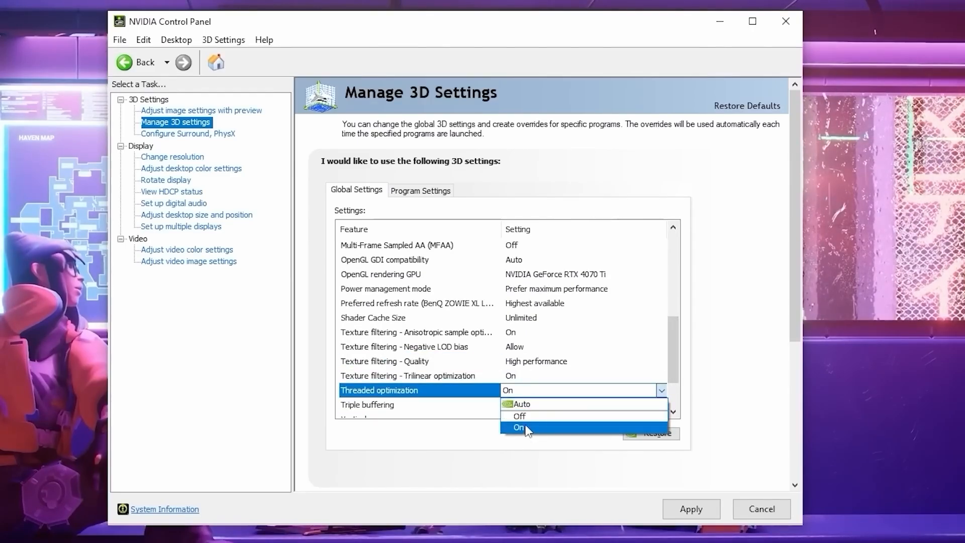
click(519, 426)
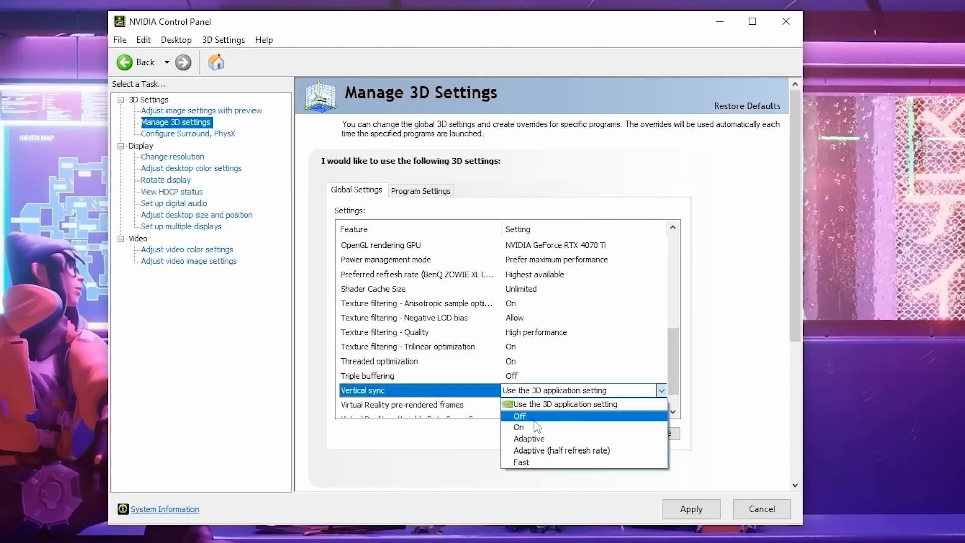
click(518, 415)
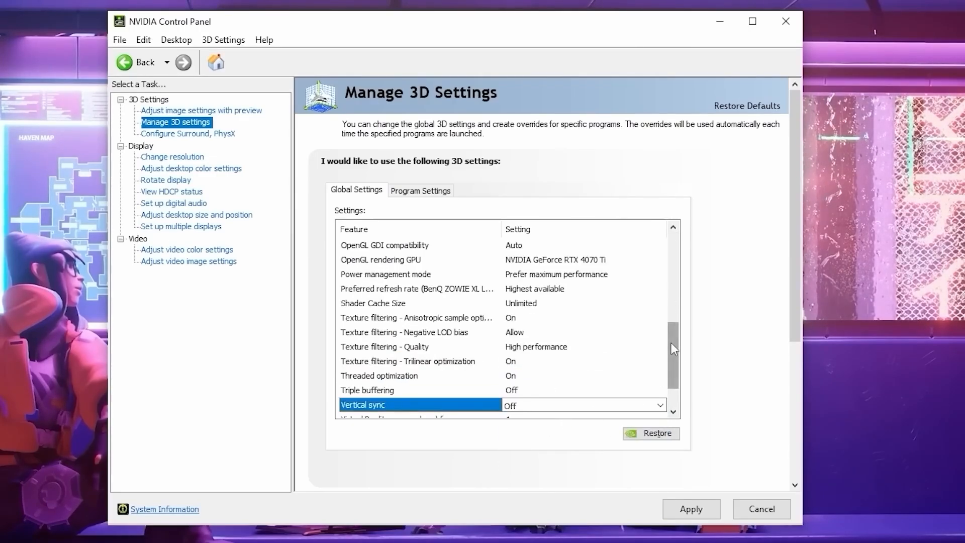
scroll(down, 3)
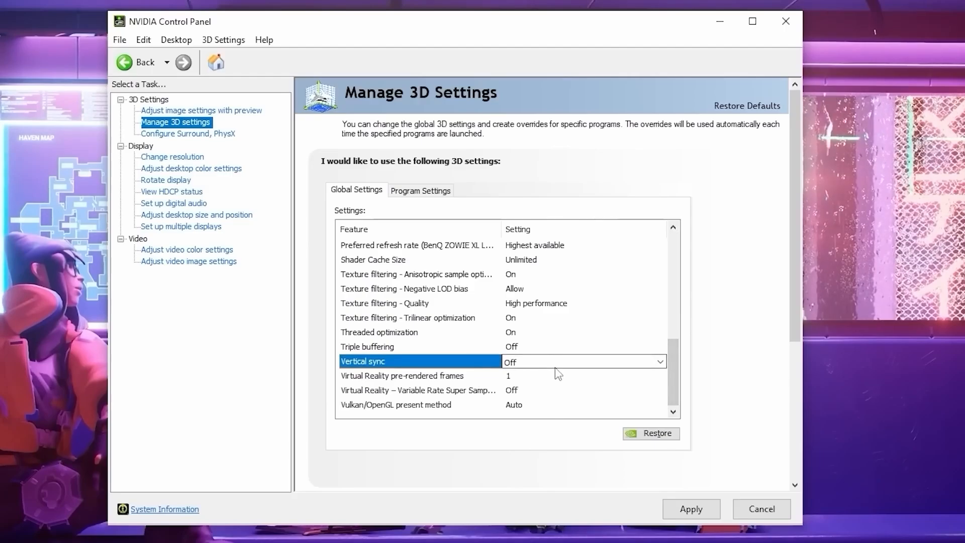
click(660, 375)
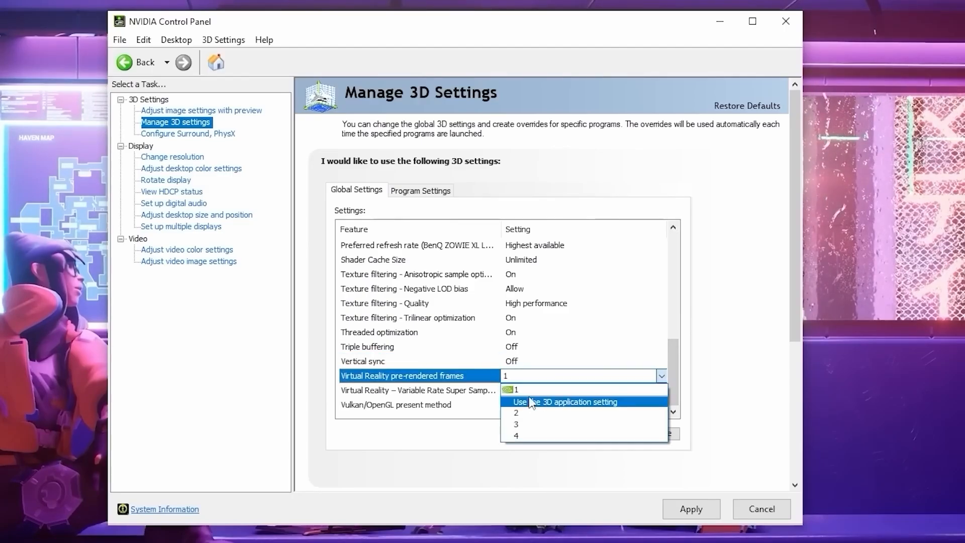
click(189, 133)
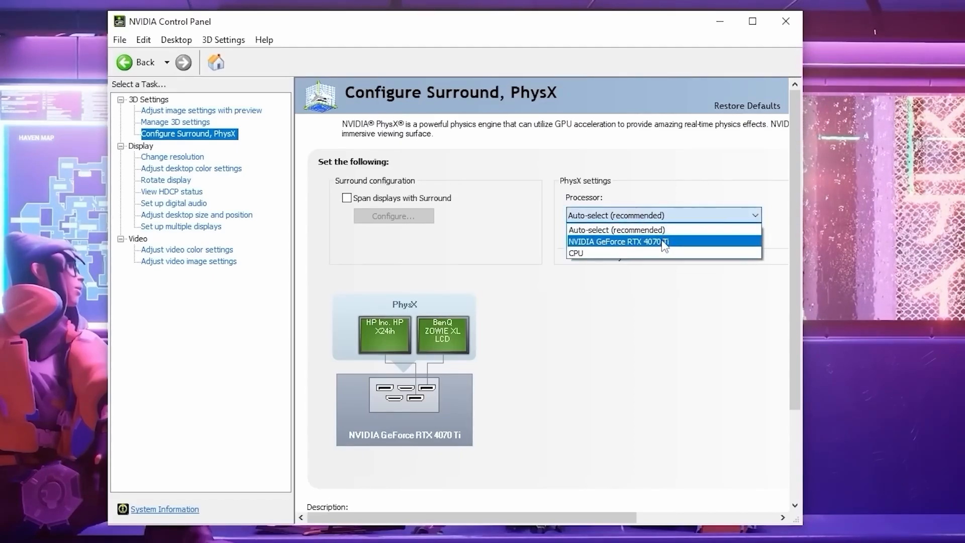
Set the PhysX processor to the NVIDIA GeForce RTX 4070 Ti on the Surround, PhysX page
click(615, 241)
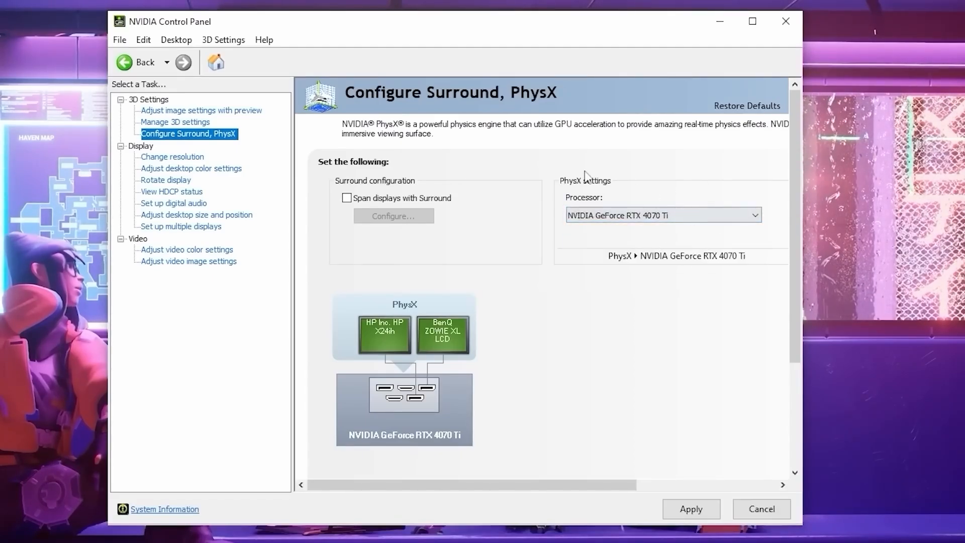